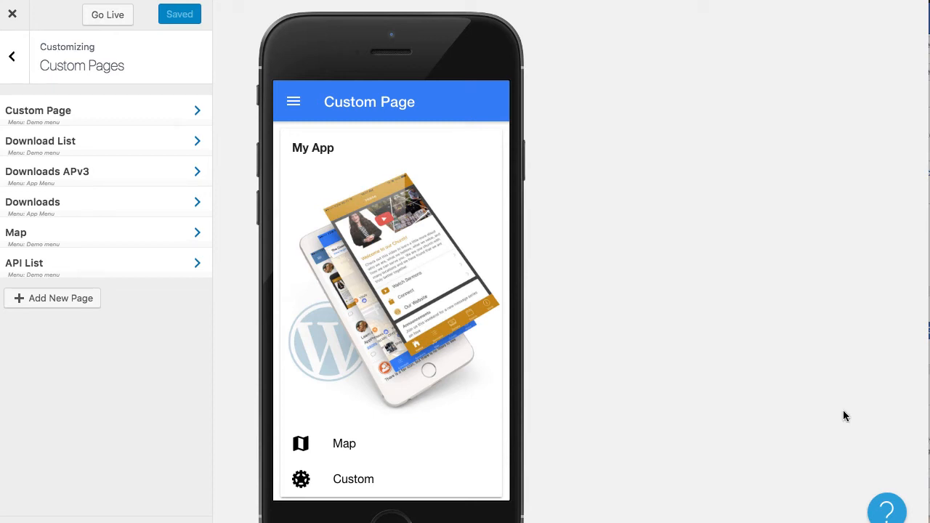
mouse_move(739, 417)
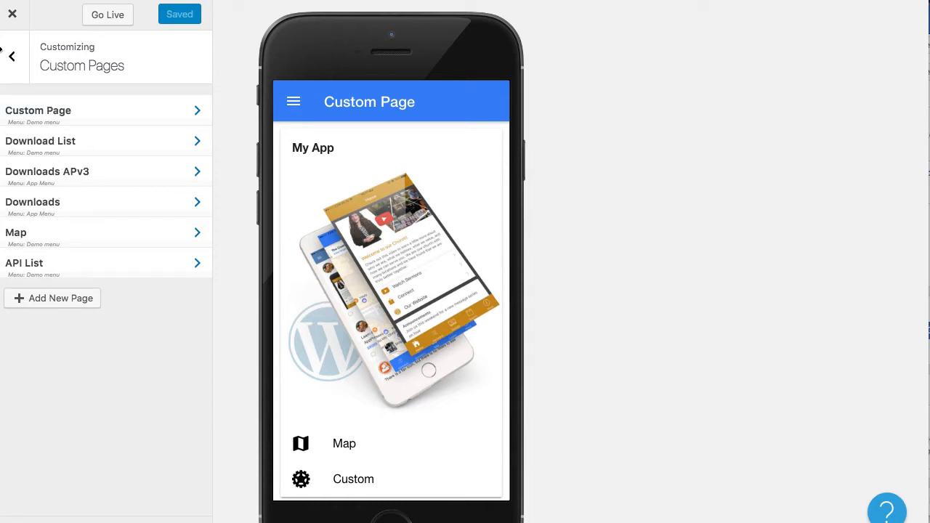
Go back from the Custom Pages list to Test App's main customizing menu
click(11, 56)
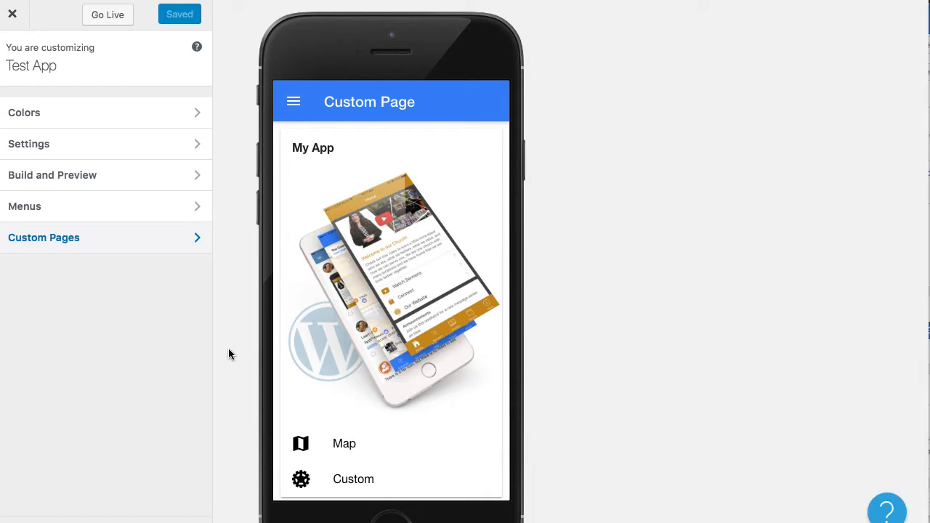
mouse_move(334, 155)
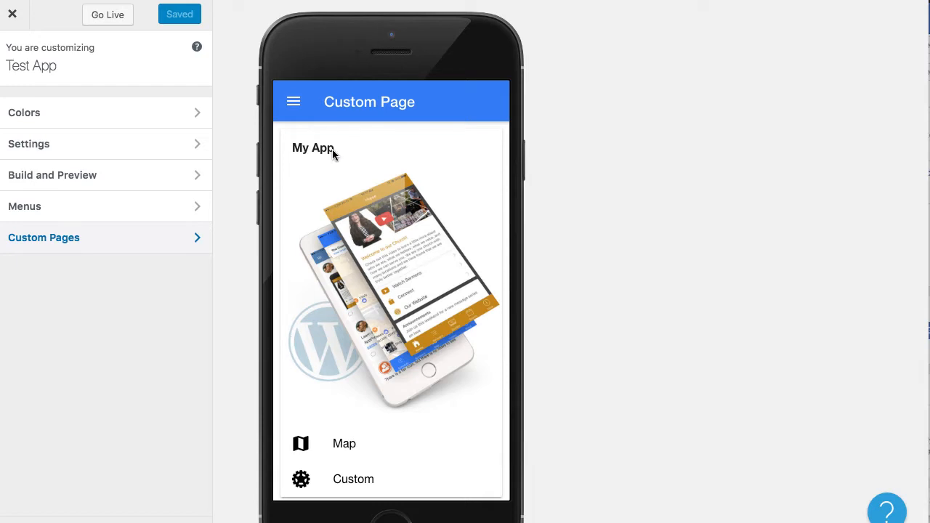
mouse_move(293, 101)
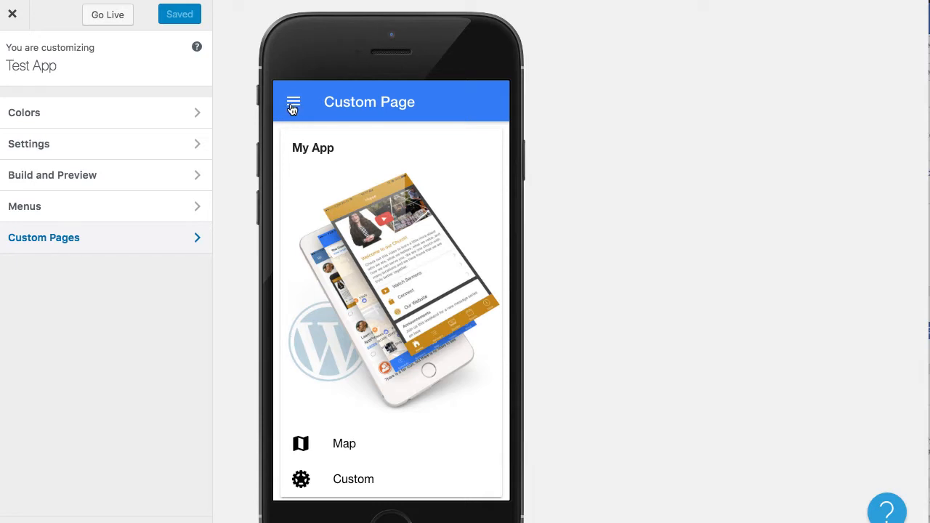
mouse_move(300, 101)
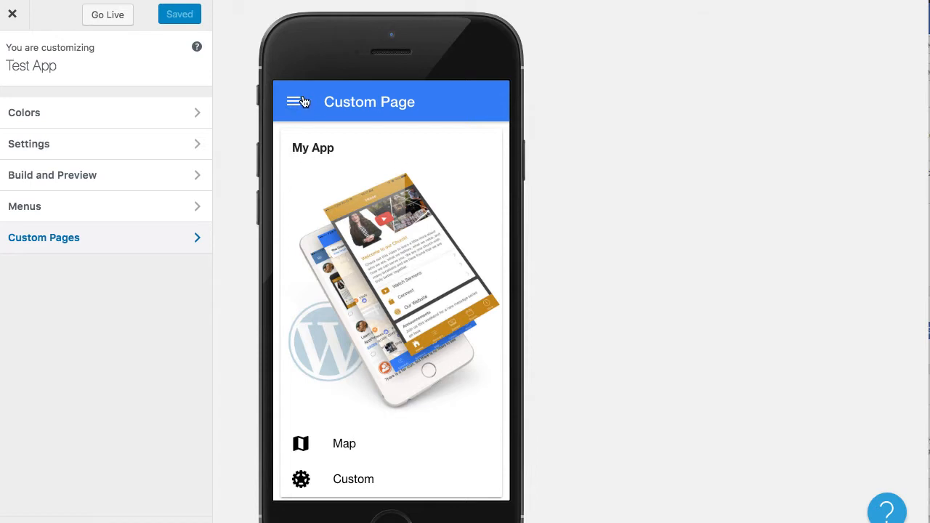
mouse_move(306, 276)
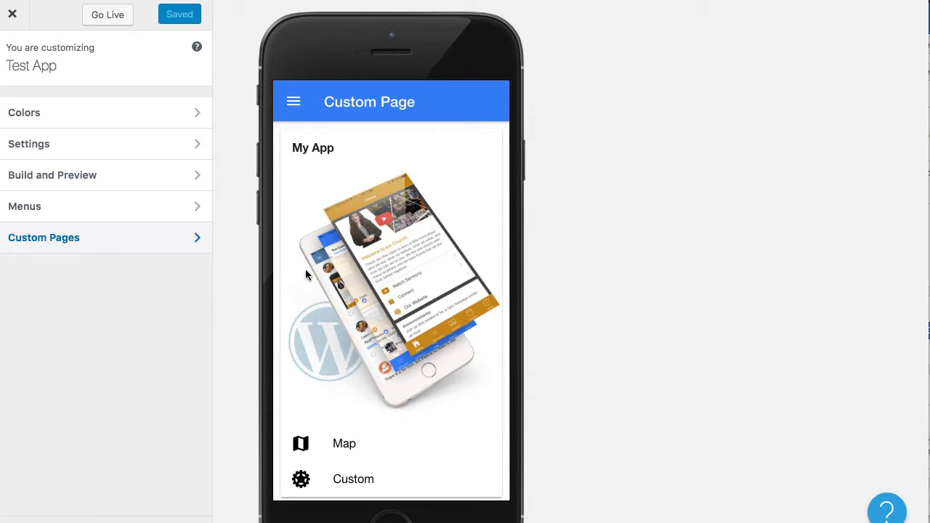
mouse_move(345, 254)
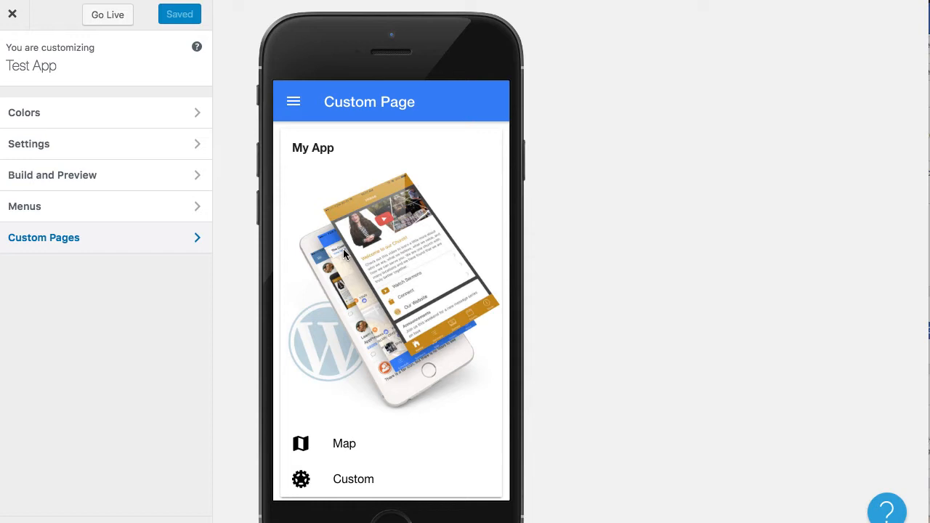
mouse_move(293, 101)
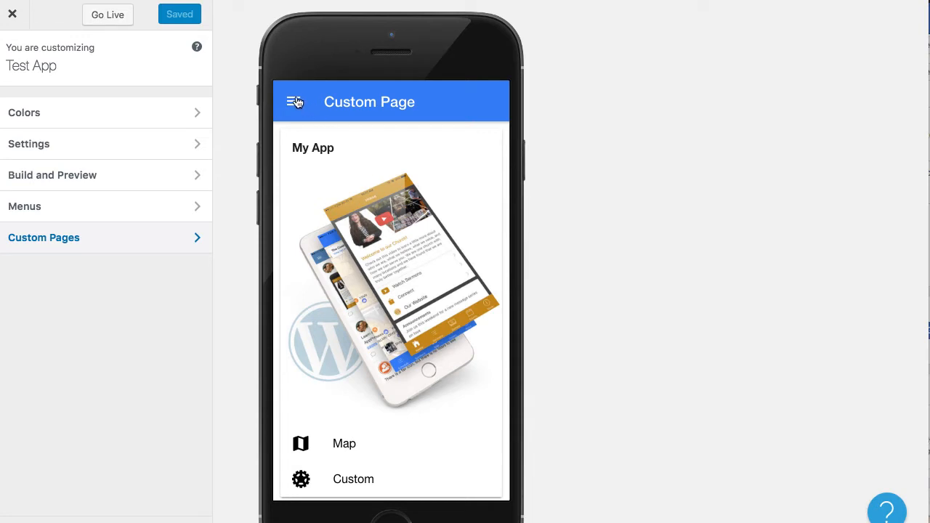
mouse_move(386, 191)
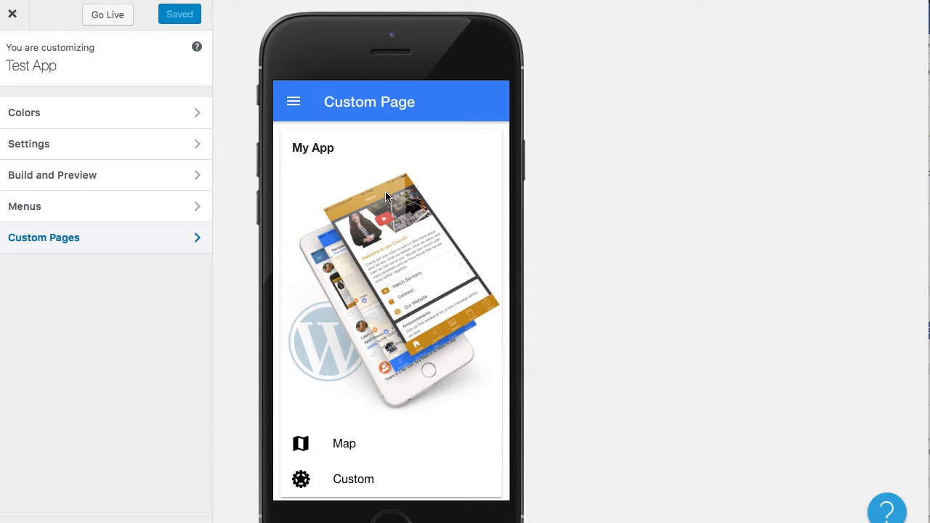
mouse_move(251, 186)
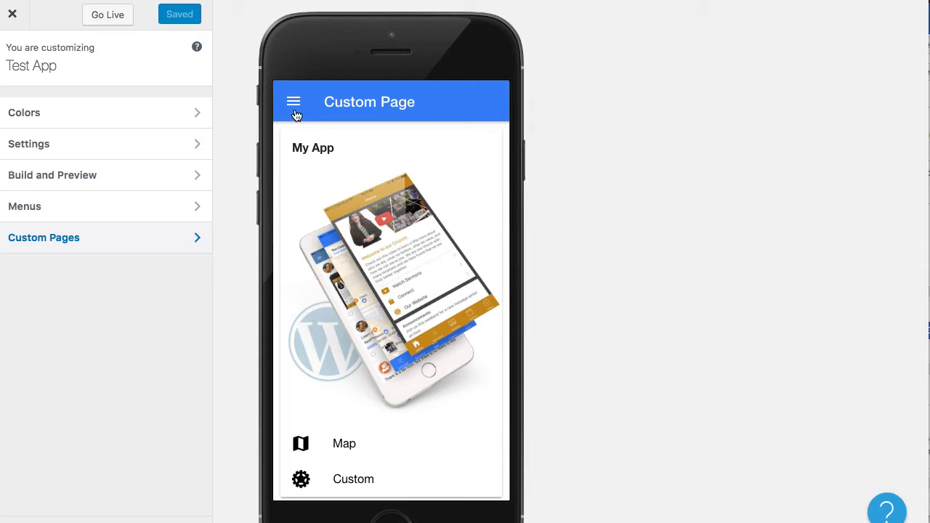
mouse_move(315, 150)
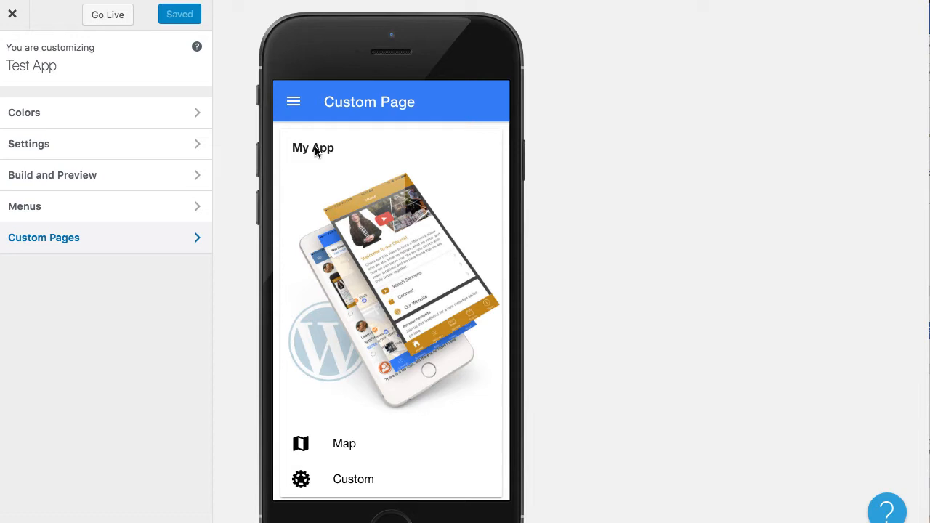
mouse_move(267, 214)
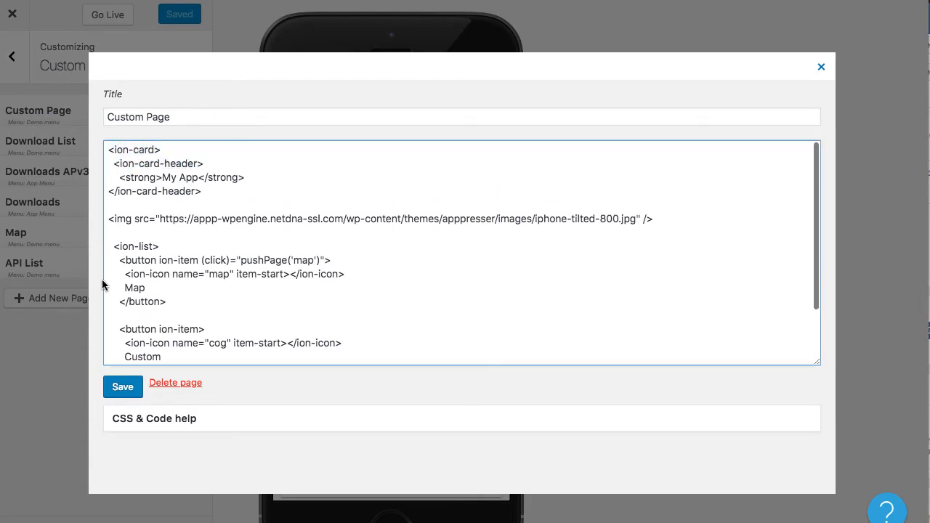
Scroll the Custom Page editor and drag through its HTML content
scroll(down, 3)
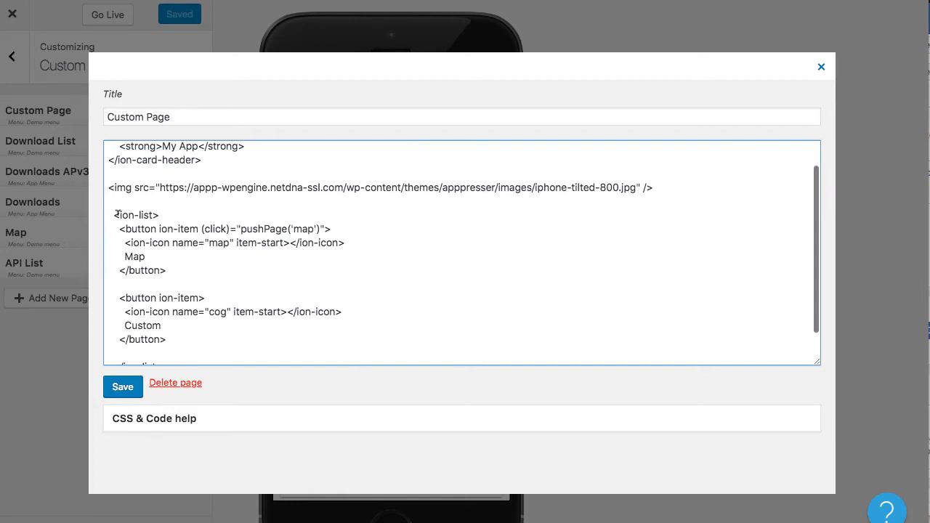
drag(114, 220, 165, 275)
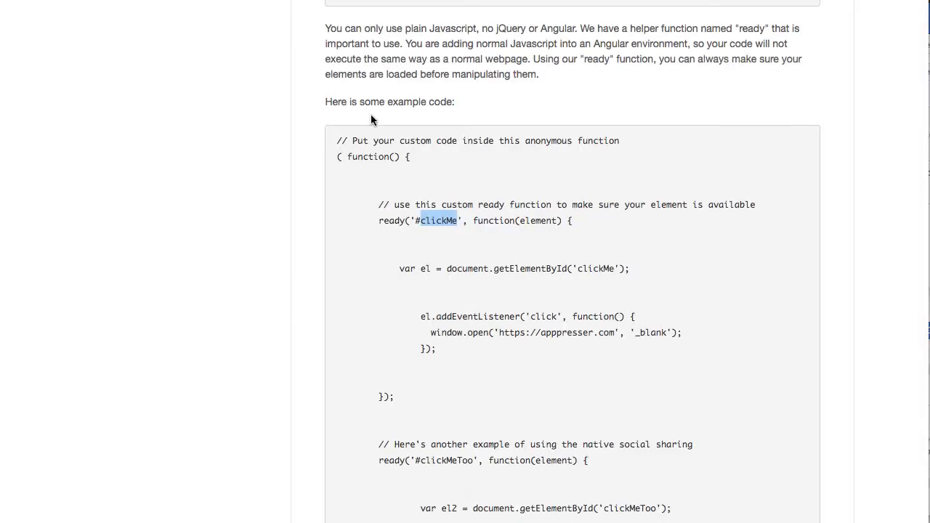
Scroll the Custom Javascript (beta) doc down to the full example code and clickMe markup
scroll(up, 3)
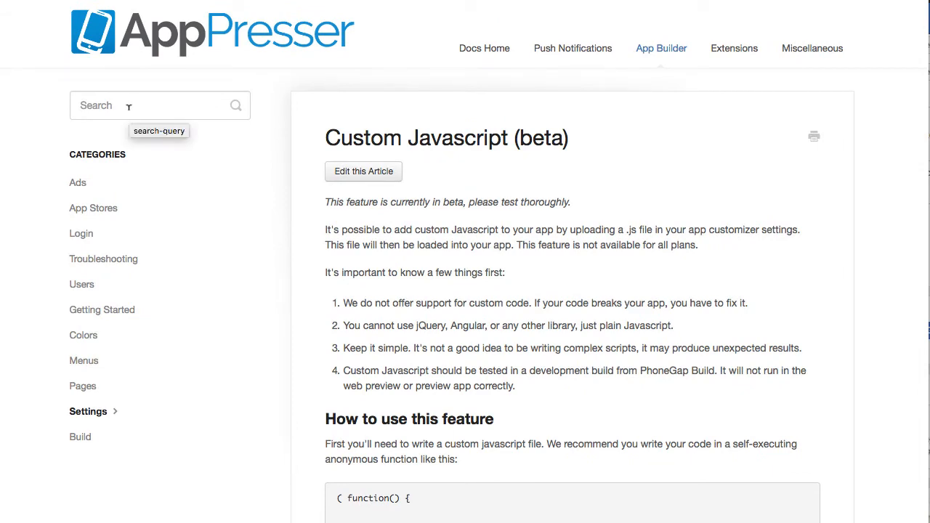
scroll(down, 3)
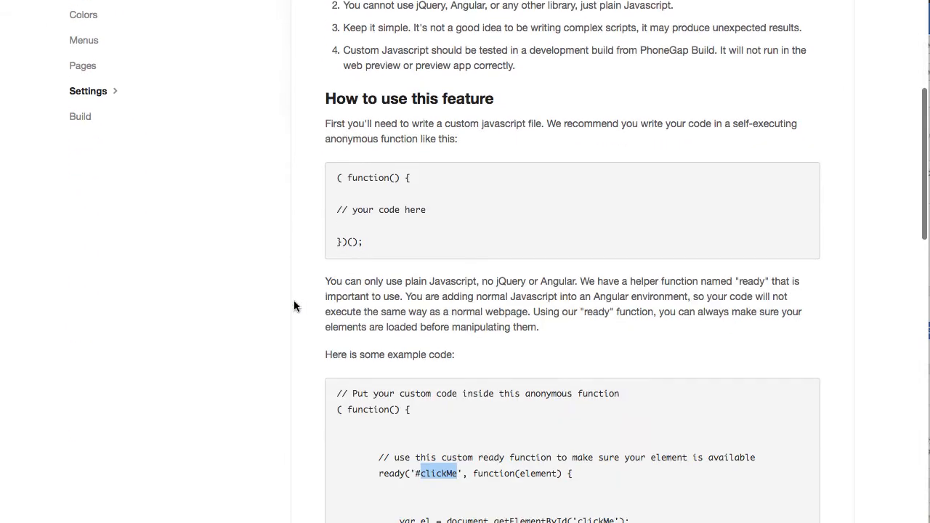
scroll(down, 3)
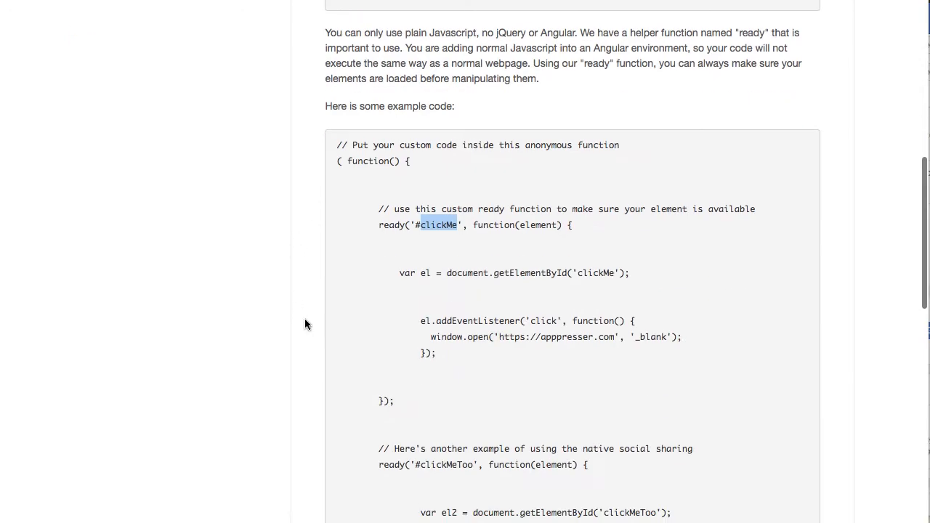
scroll(down, 3)
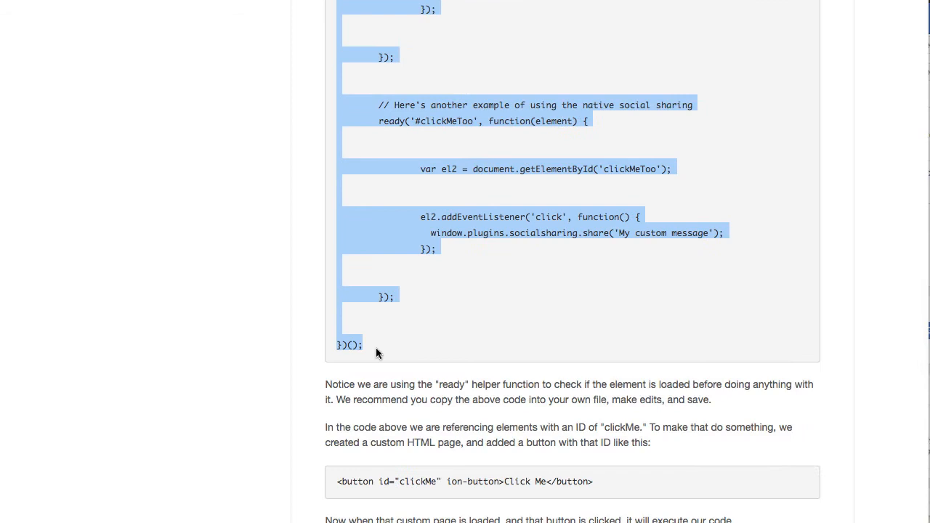
mouse_move(399, 326)
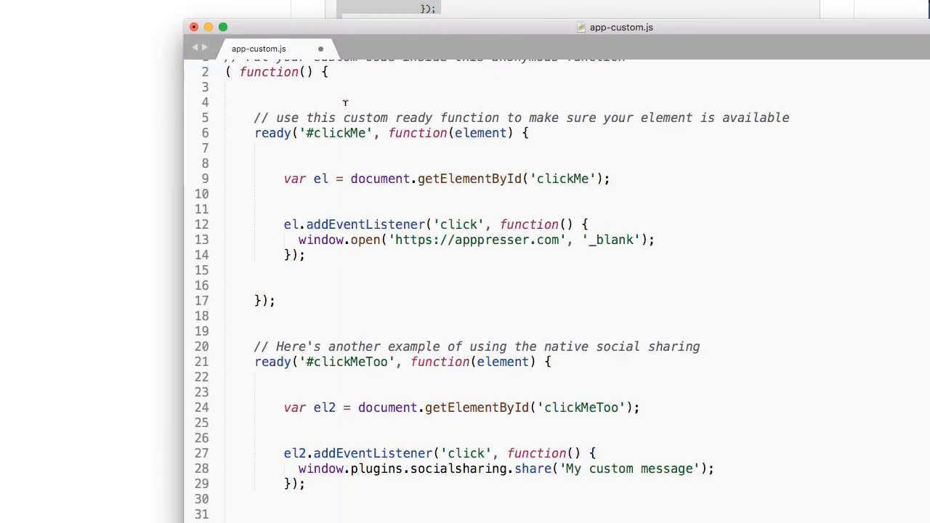
Review app-custom.js, selecting the word 'use' and the ready function name
scroll(up, 3)
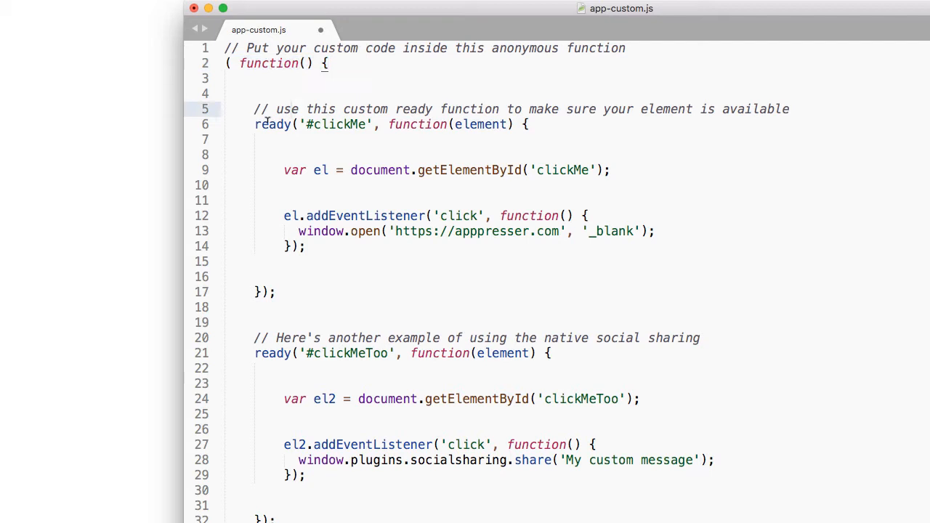
double_click(272, 123)
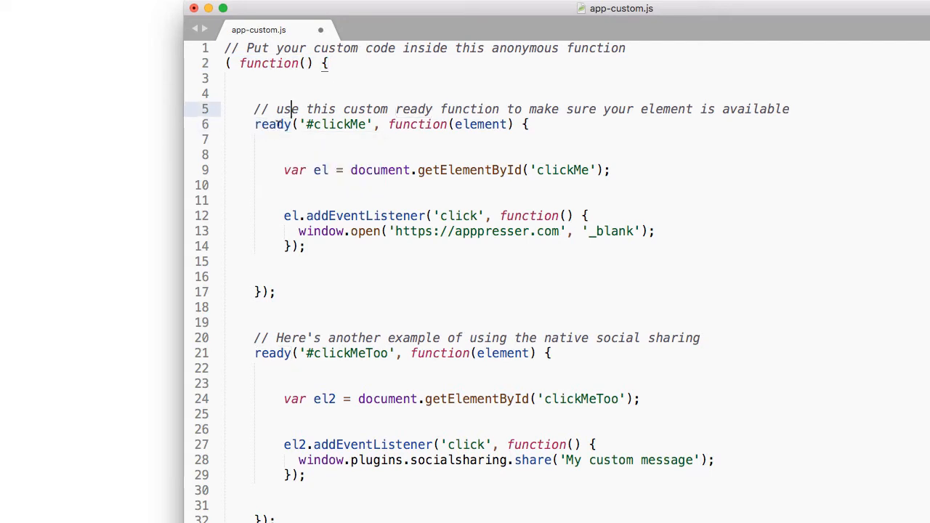
double_click(285, 109)
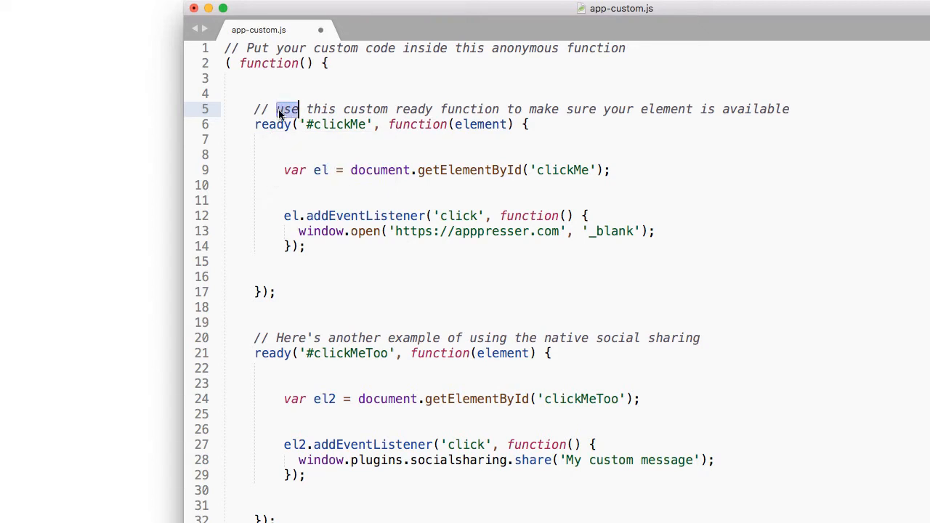
double_click(273, 124)
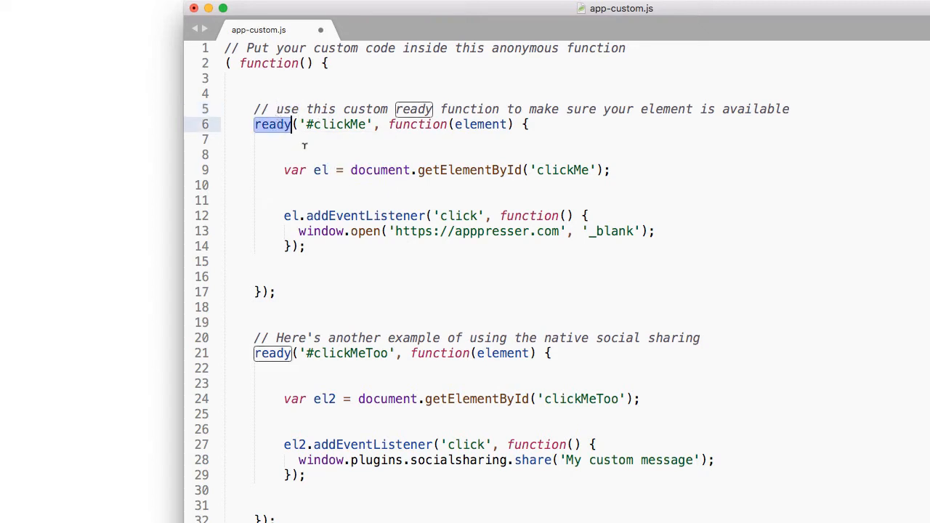
click(276, 292)
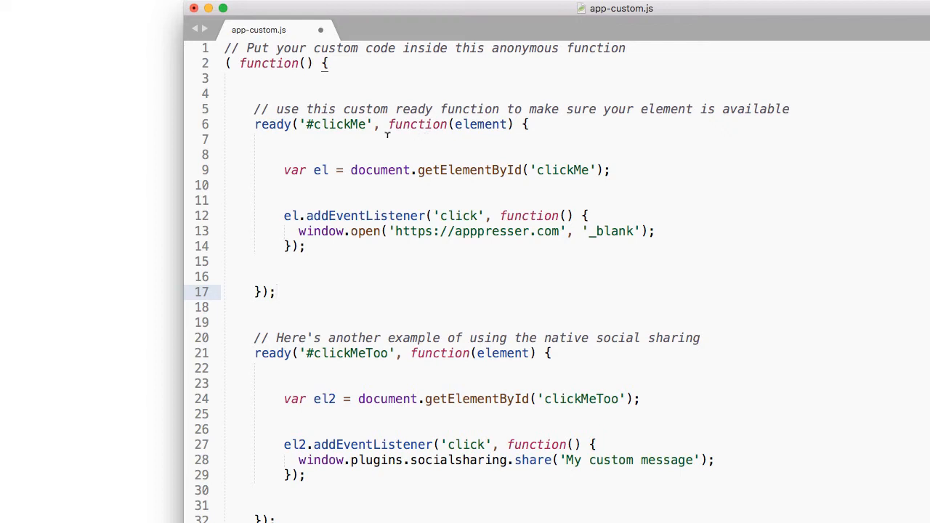
mouse_move(320, 30)
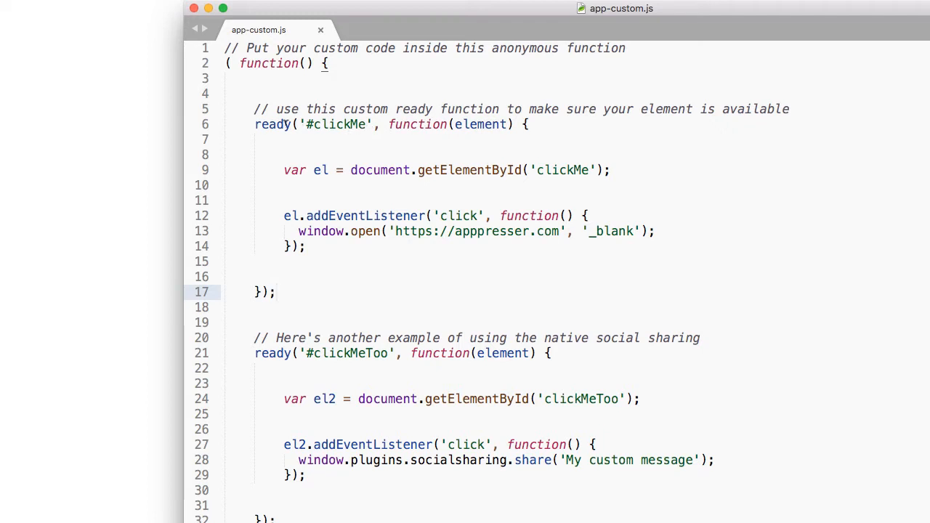
scroll(up, 3)
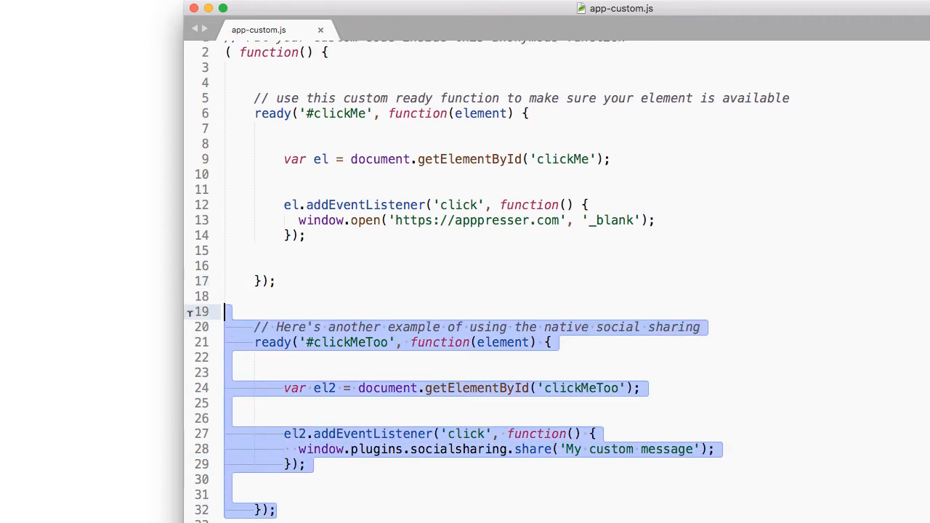
Delete the clickMeToo social-sharing block and select the remaining clickMe handler code
key(Delete)
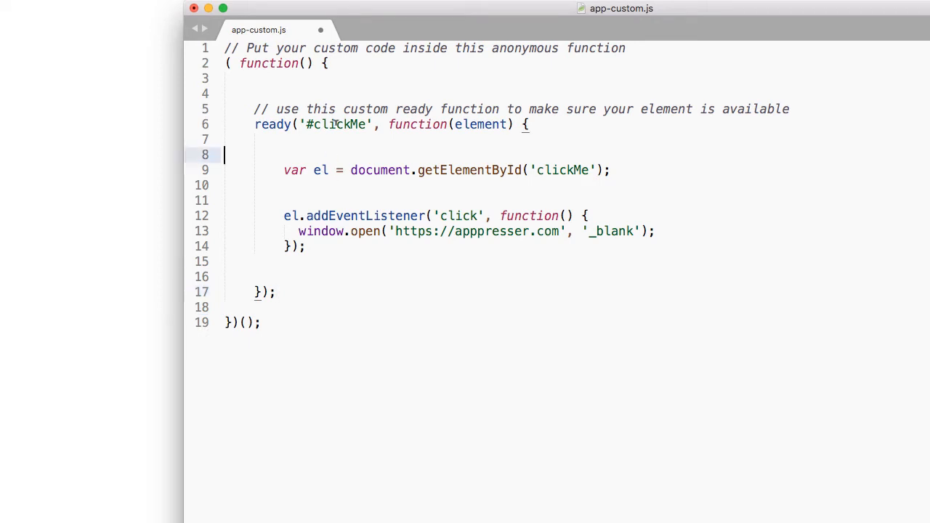
double_click(335, 125)
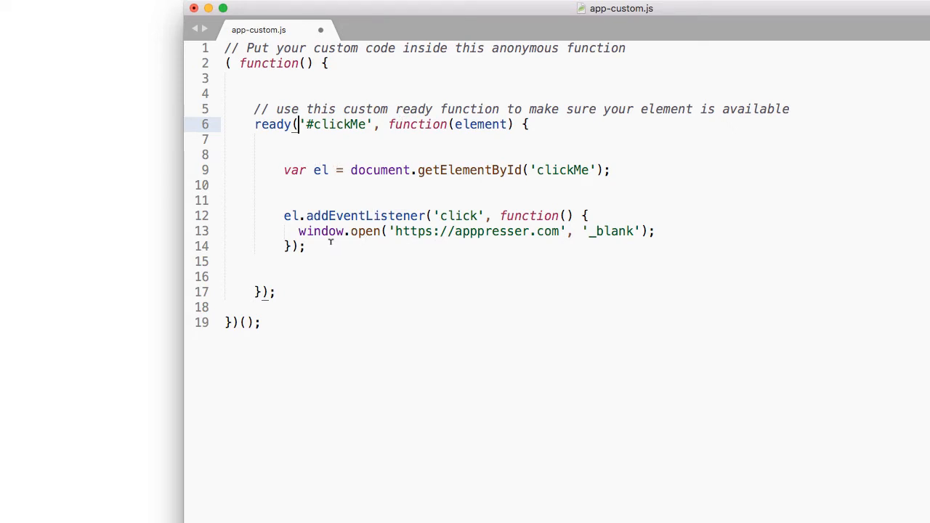
drag(283, 170, 306, 245)
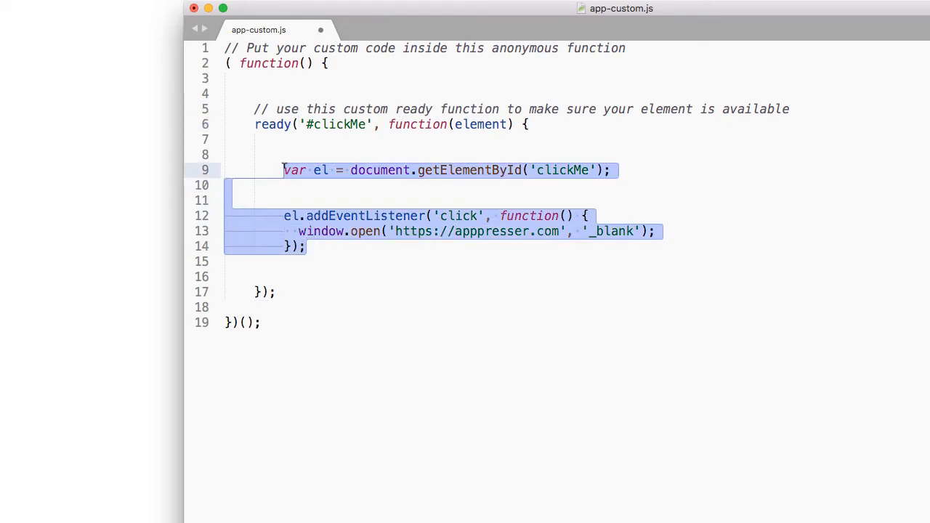
mouse_move(338, 250)
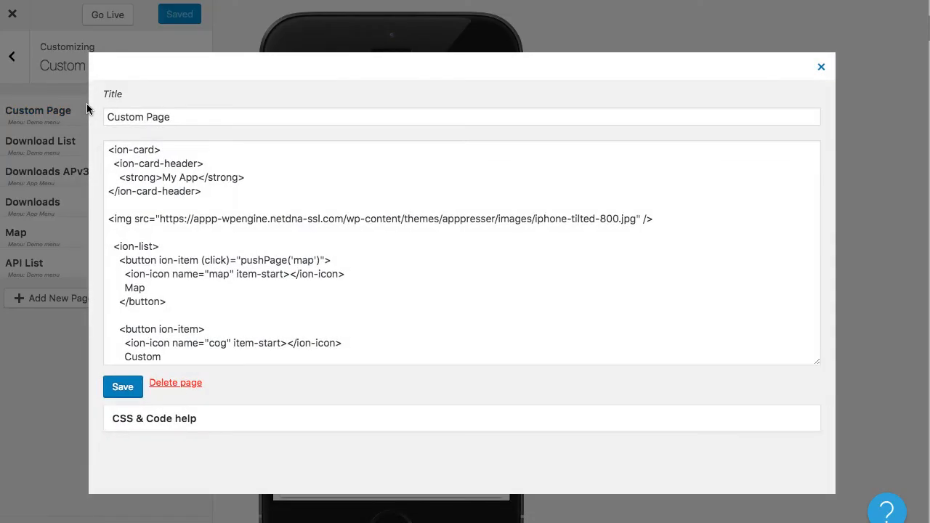
Add id="clickMe" to the Custom button's ion-item tag and save the Custom Page
scroll(down, 3)
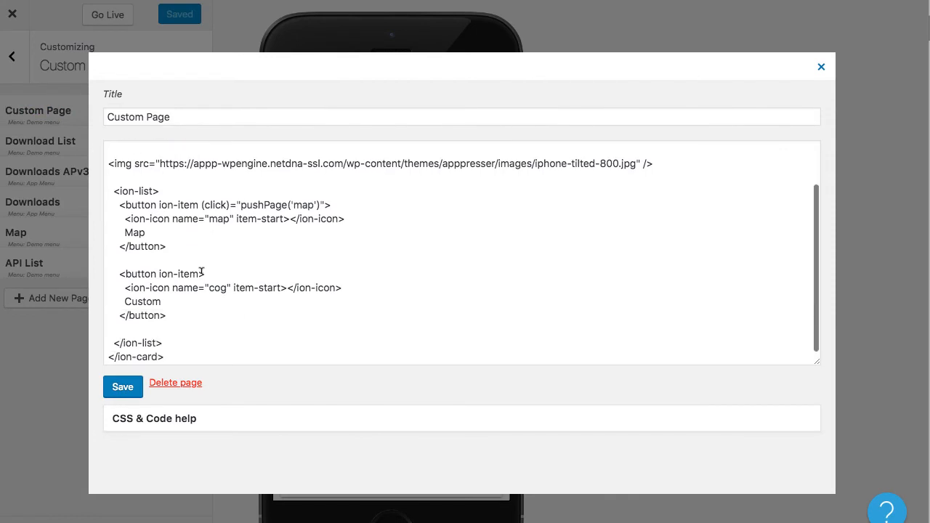
click(203, 274)
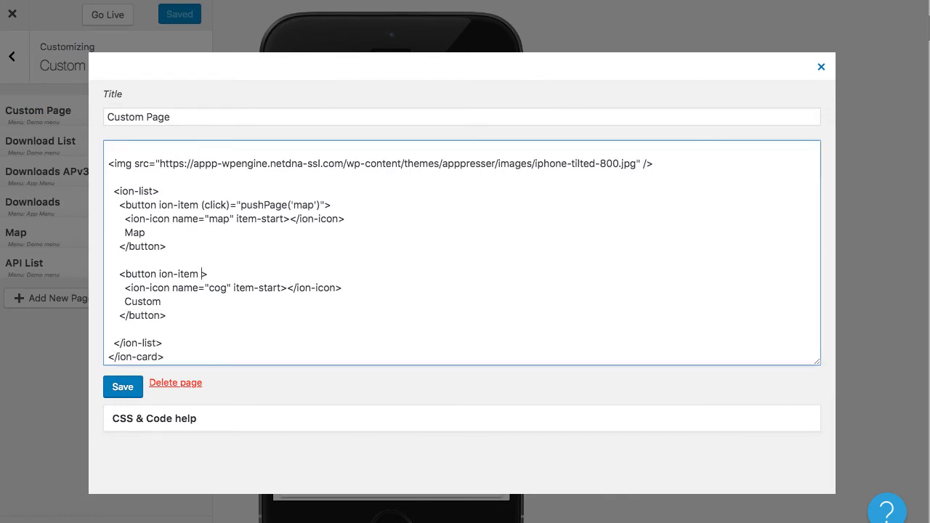
text(id="clickMe)
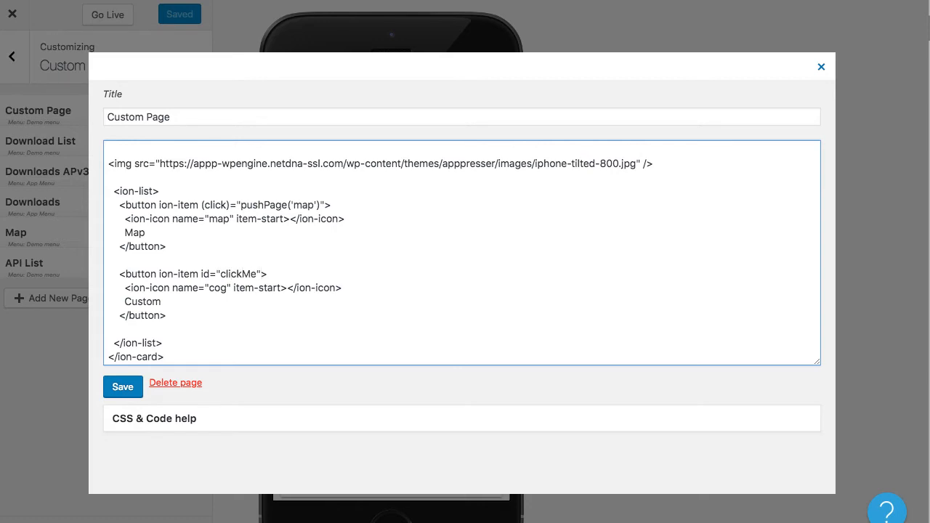
click(123, 387)
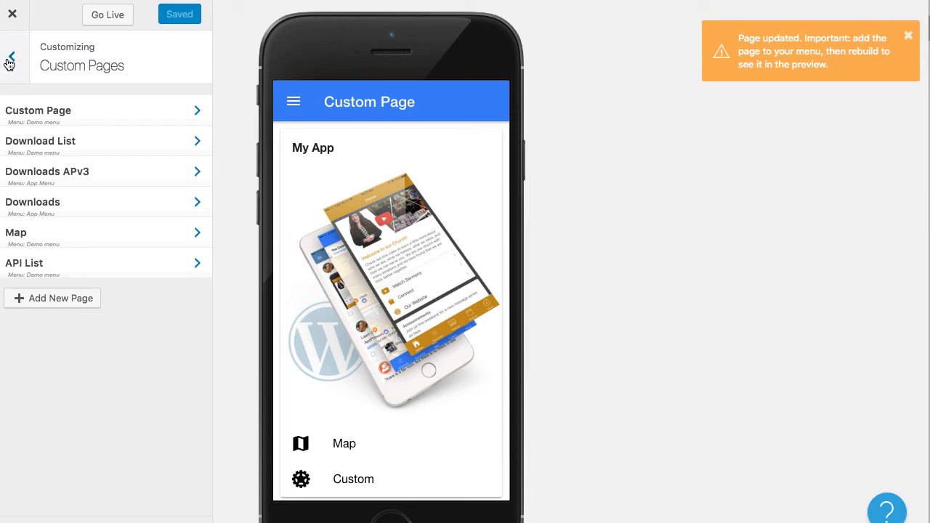
Open Settings and scroll to the Custom Javascript upload option
click(11, 56)
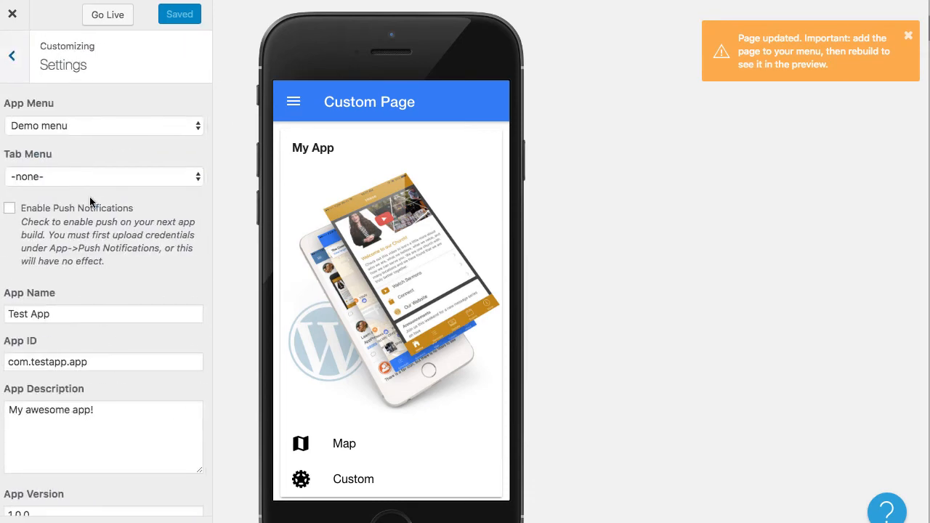
scroll(down, 3)
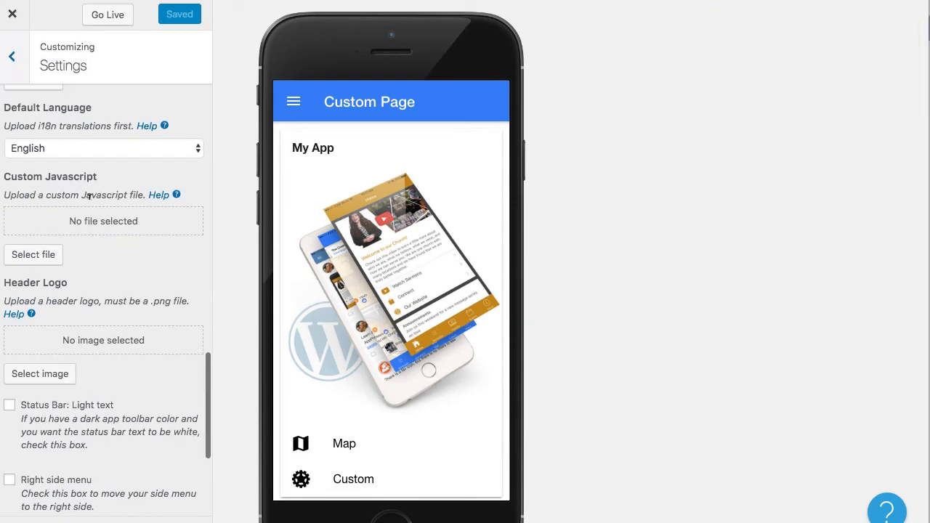
scroll(up, 3)
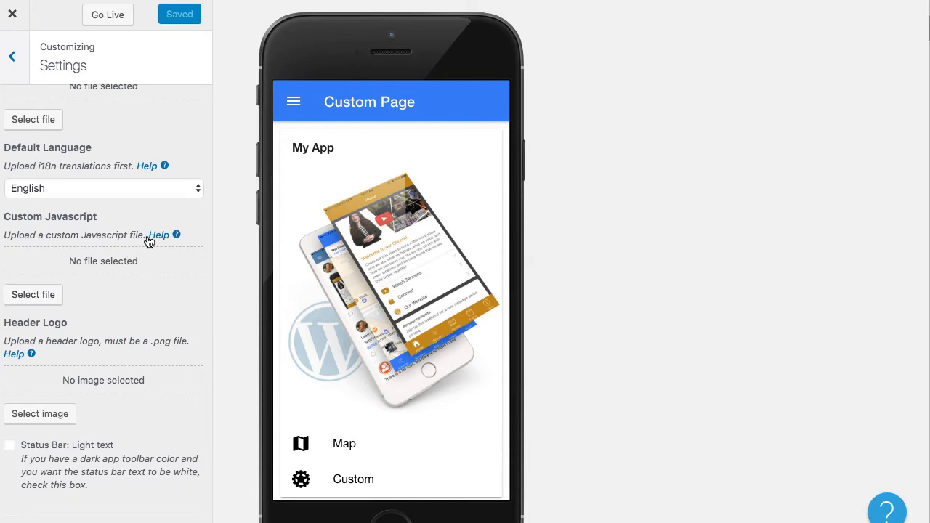
mouse_move(65, 219)
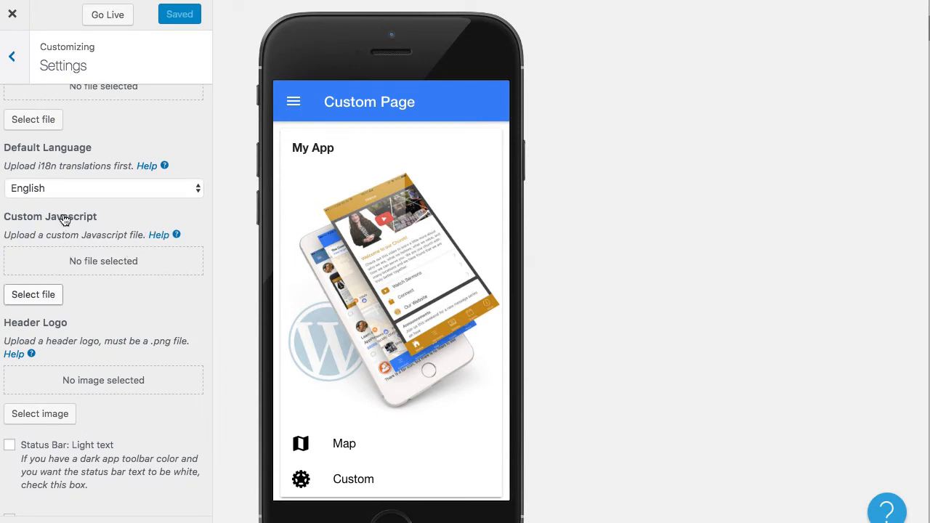
mouse_move(134, 422)
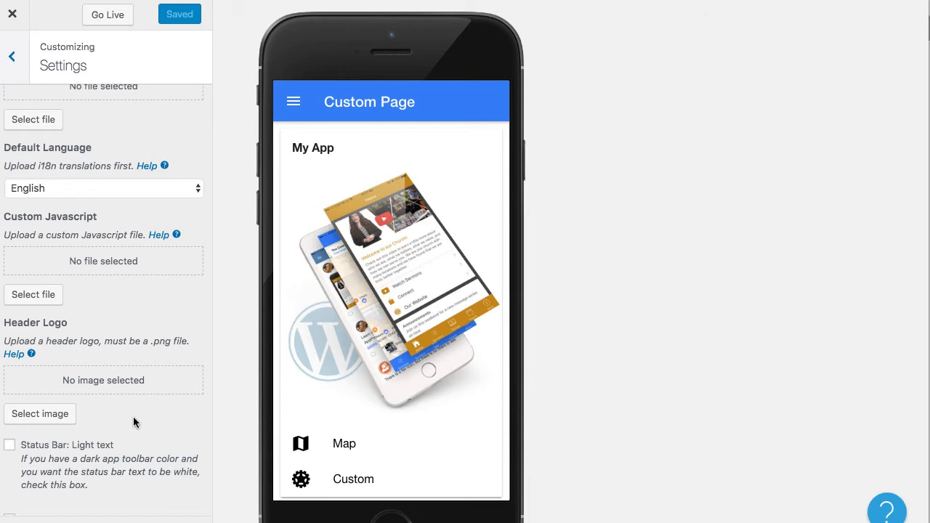
mouse_move(34, 294)
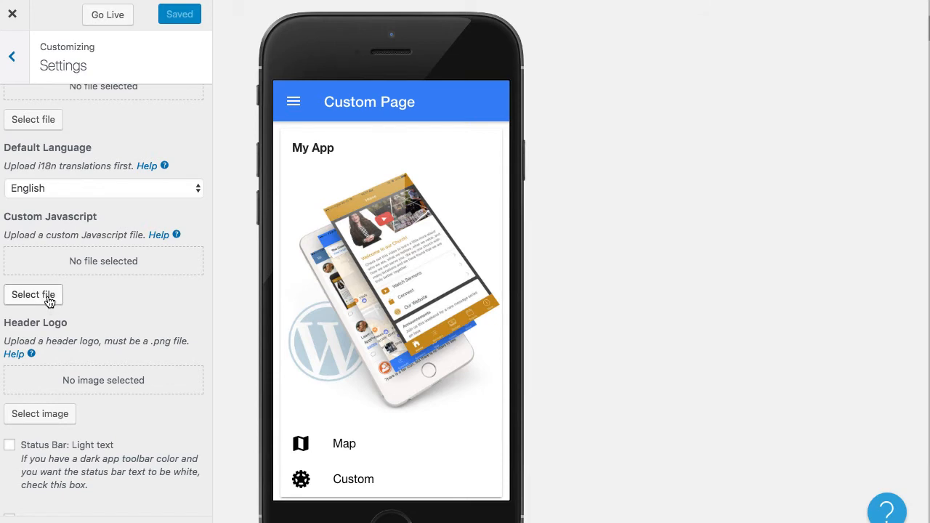
mouse_move(69, 290)
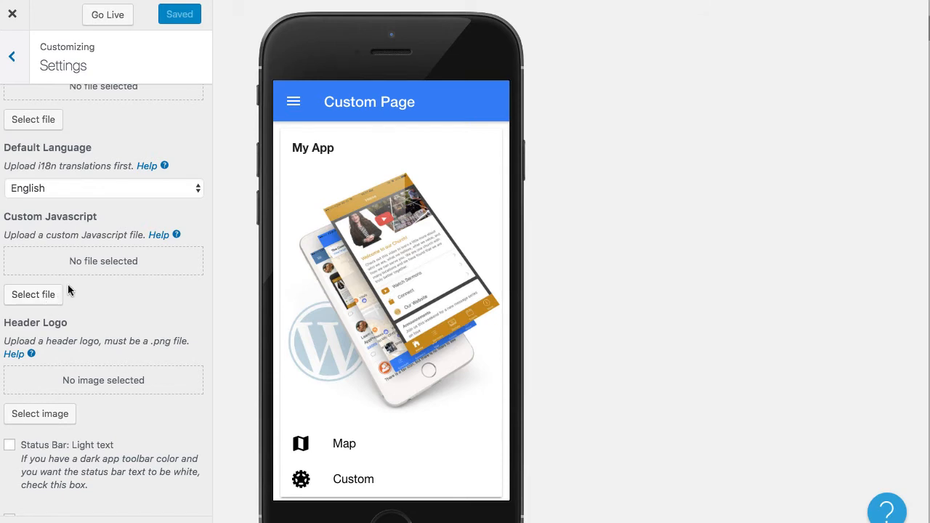
Upload app-custom.js as the Custom Javascript file, save settings, and go back
click(33, 294)
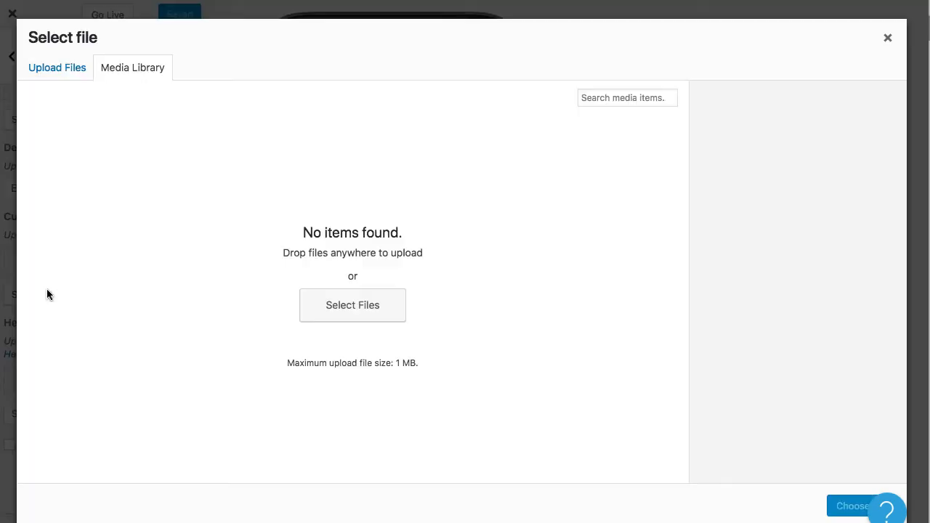
mouse_move(353, 304)
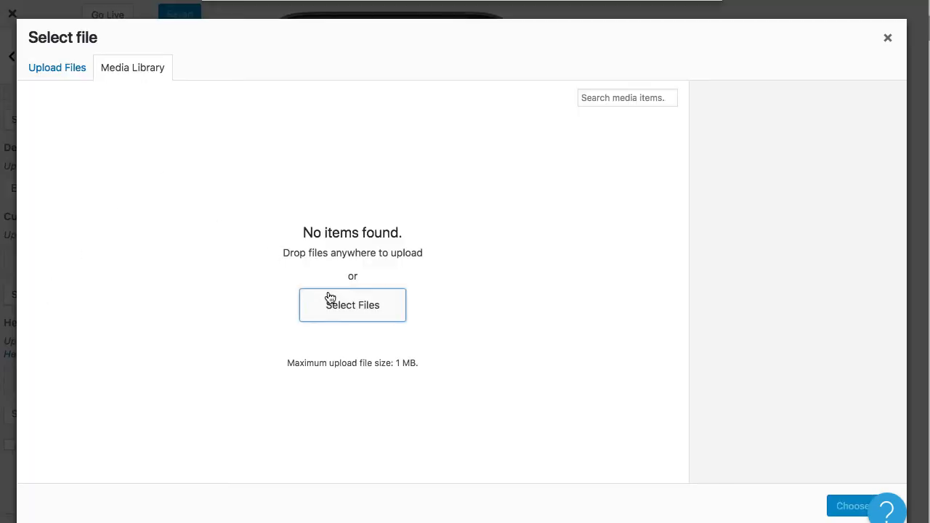
click(352, 304)
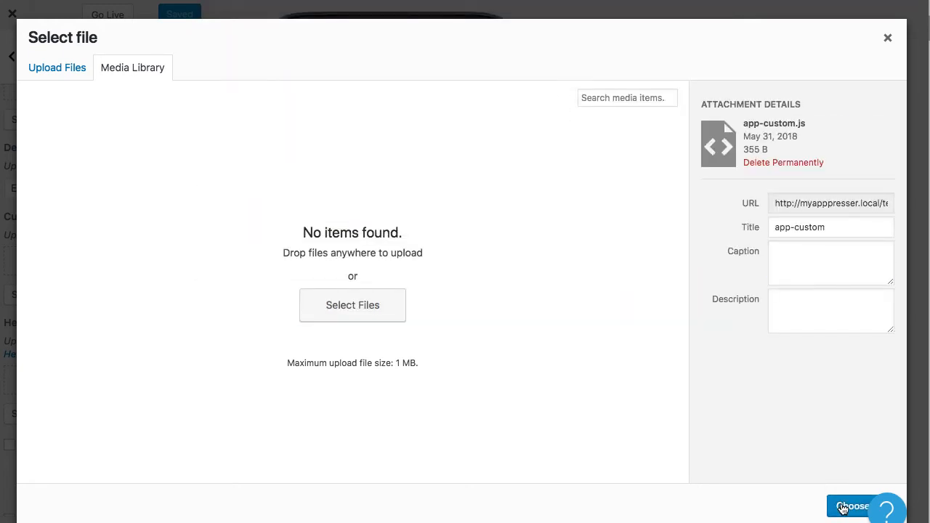
click(854, 507)
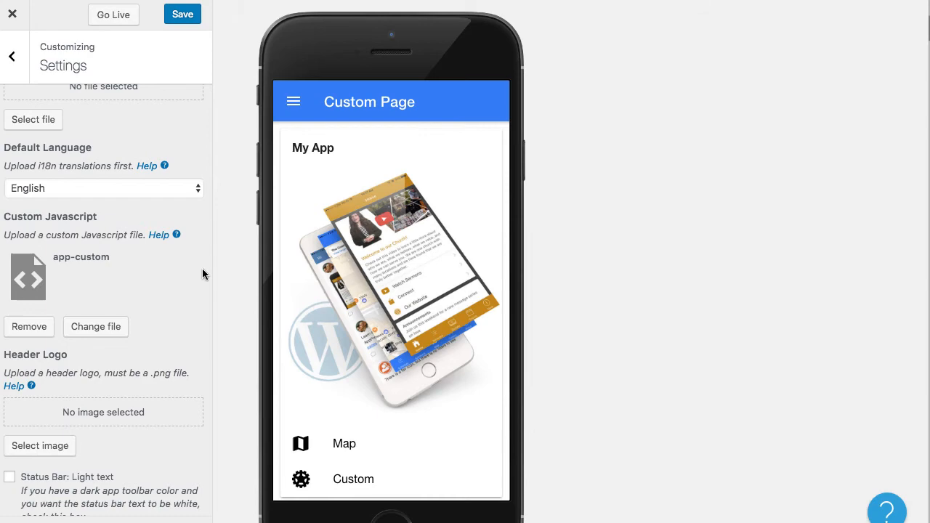
scroll(up, 3)
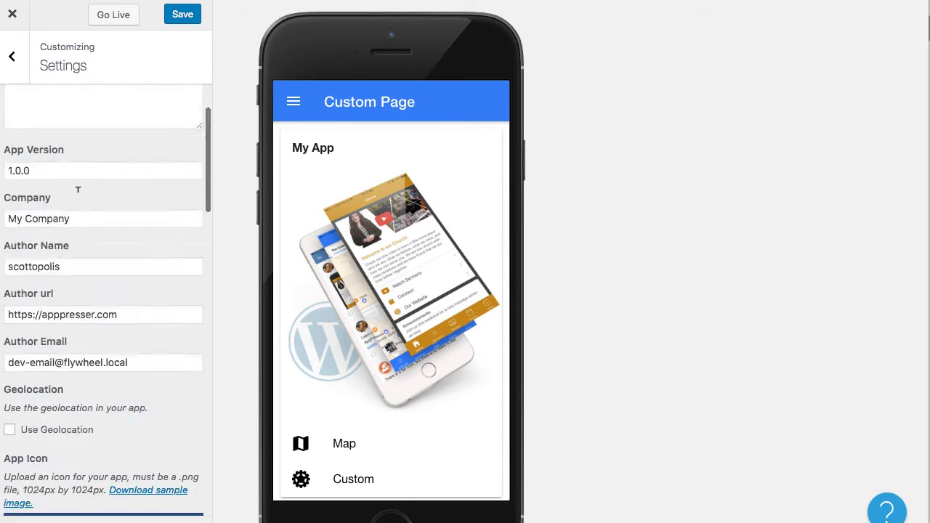
click(182, 14)
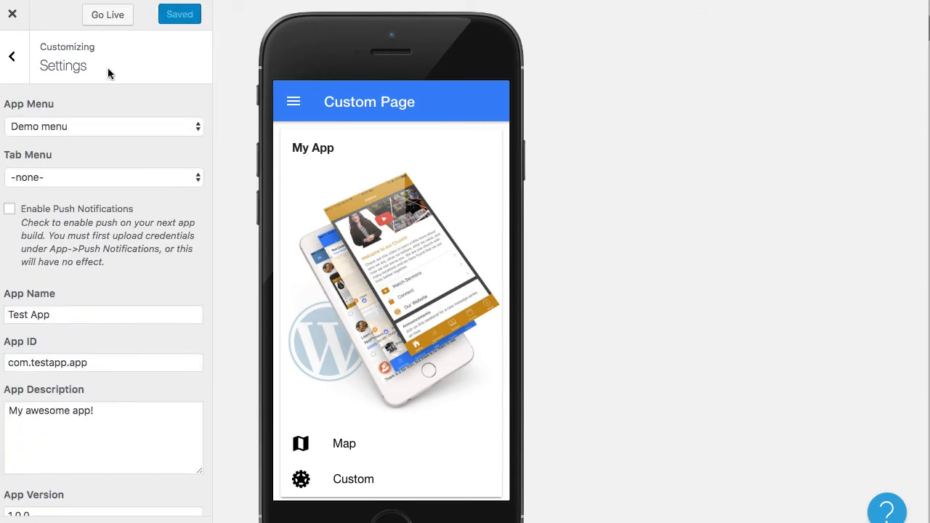
click(11, 56)
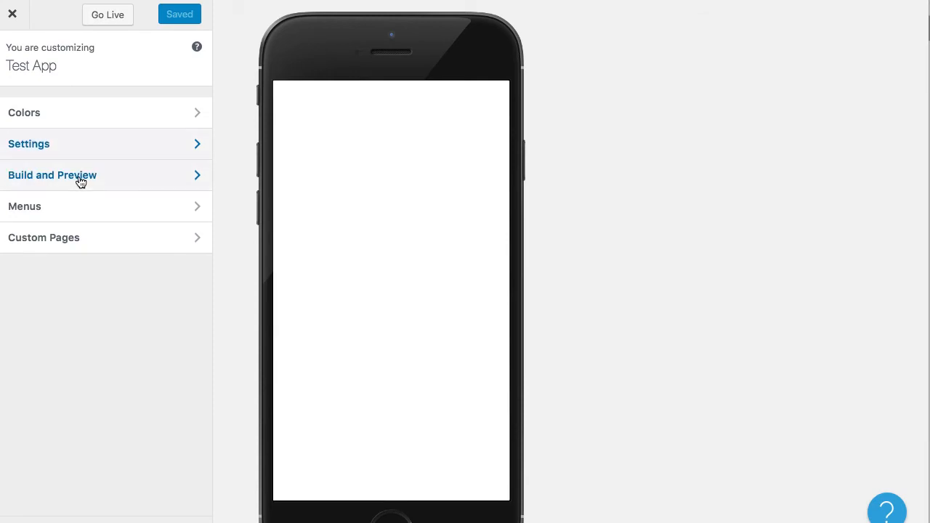
Start a build from Build and Preview, which fails with 'Invalid authentication token'
click(52, 175)
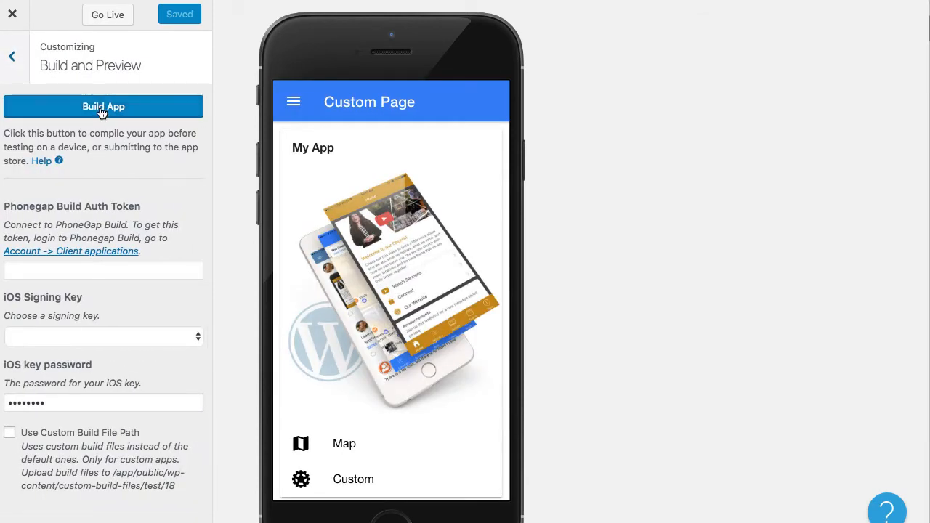
click(103, 106)
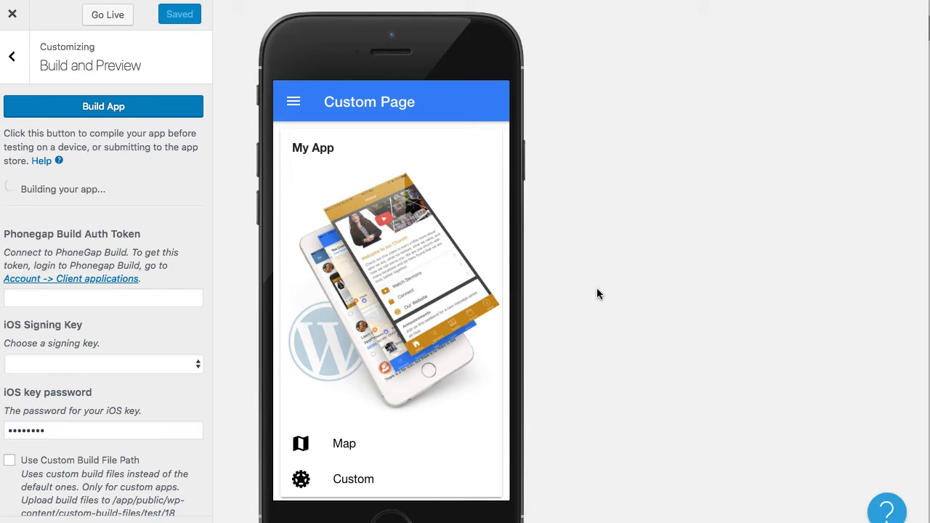
click(103, 106)
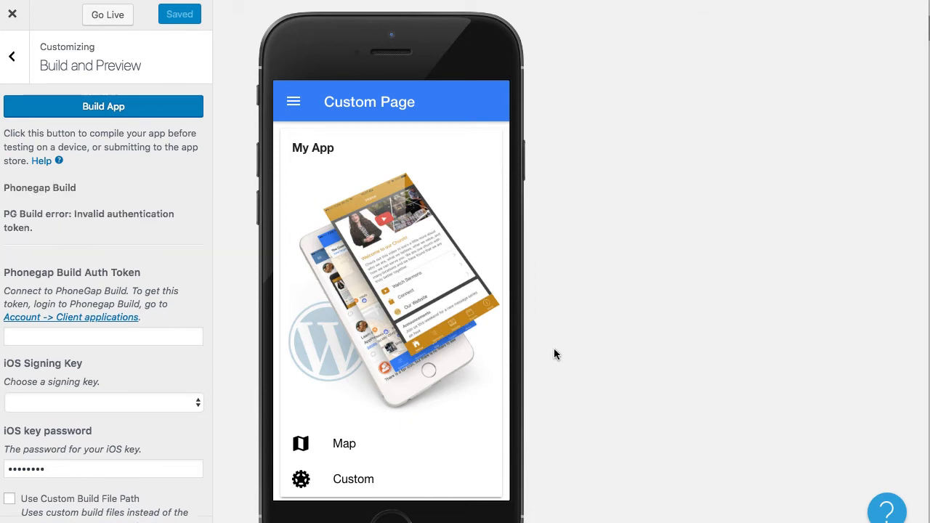
mouse_move(363, 110)
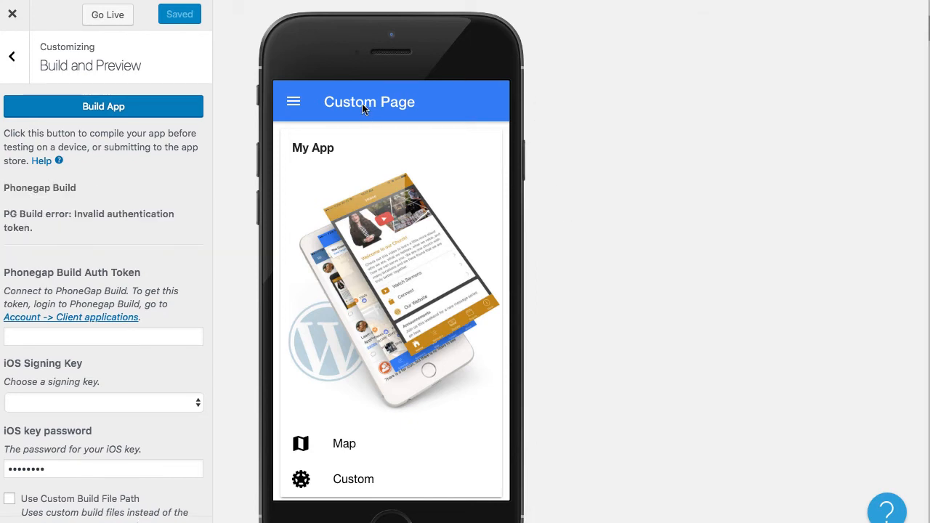
mouse_move(407, 93)
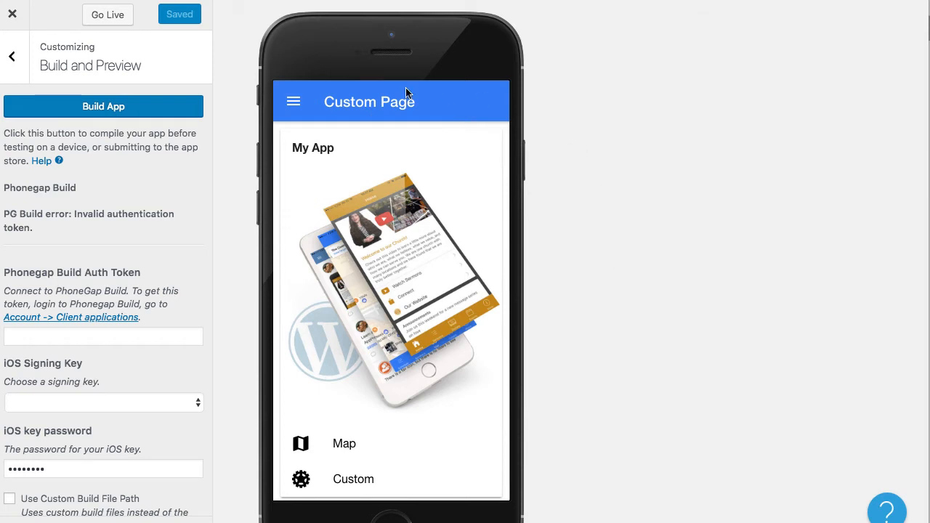
mouse_move(344, 442)
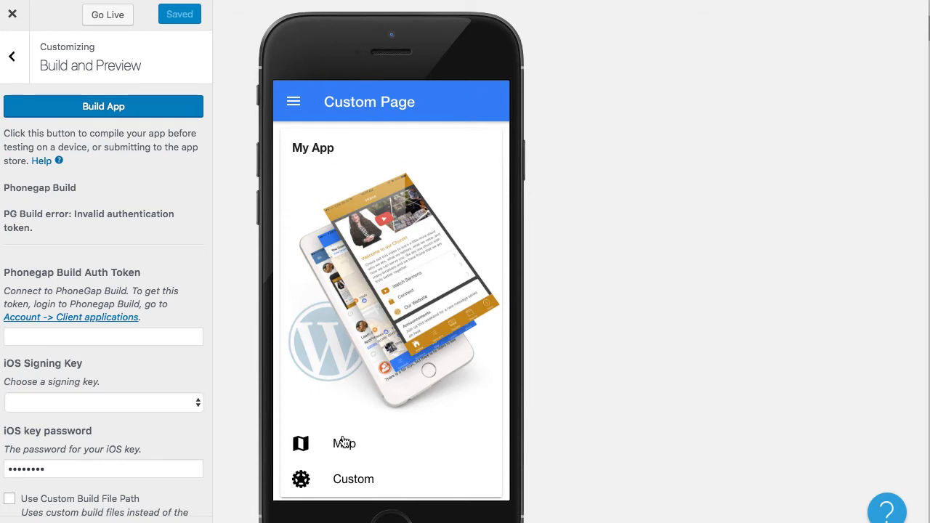
mouse_move(573, 267)
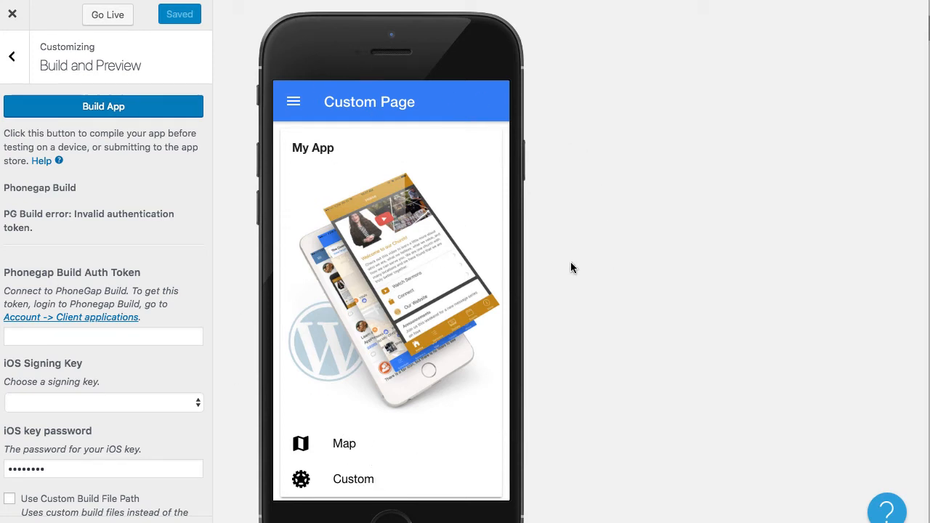
mouse_move(292, 151)
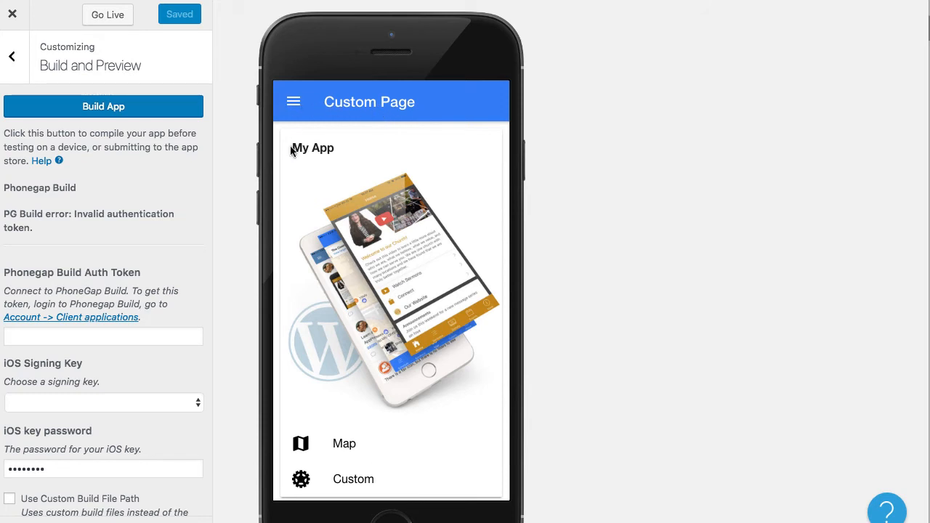
mouse_move(373, 462)
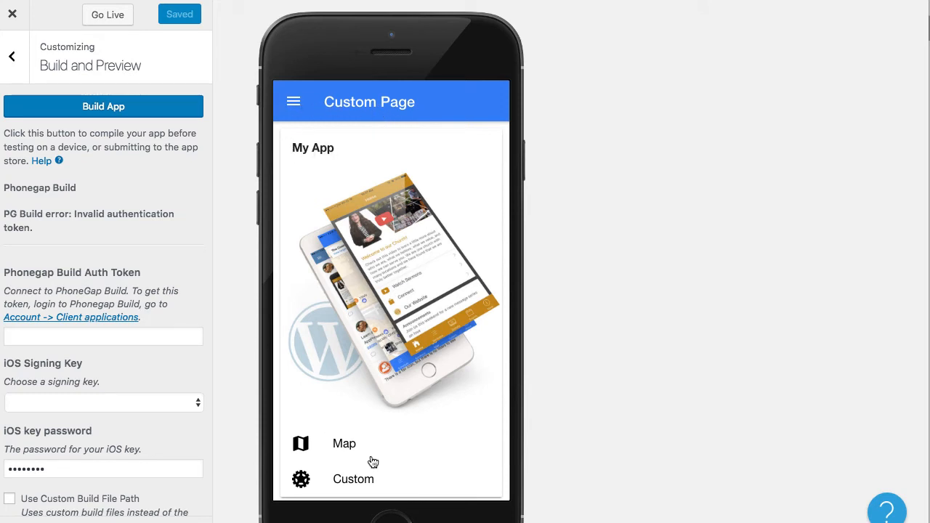
mouse_move(633, 340)
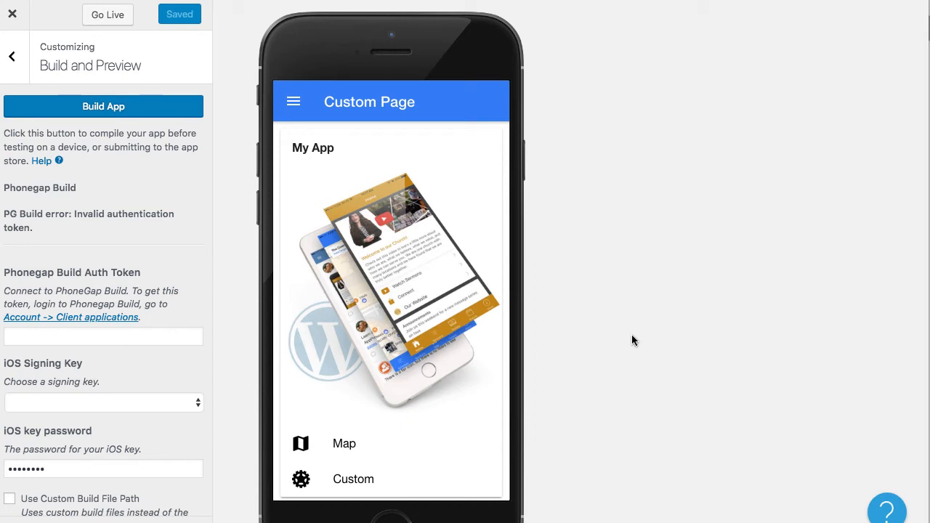
mouse_move(342, 486)
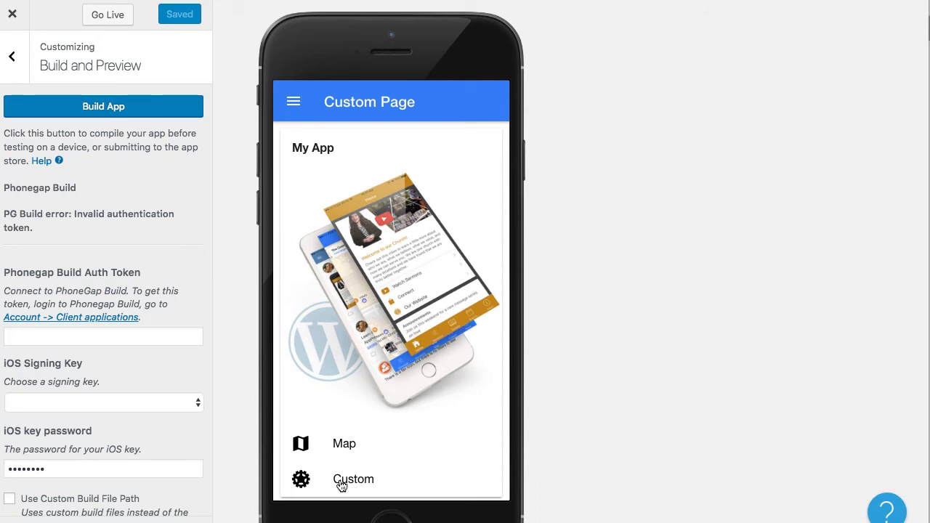
mouse_move(362, 485)
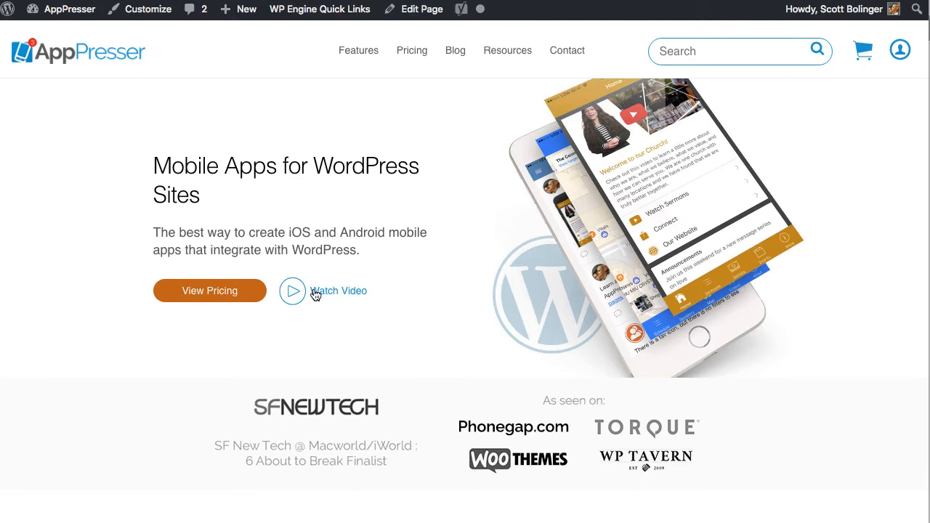
mouse_move(295, 109)
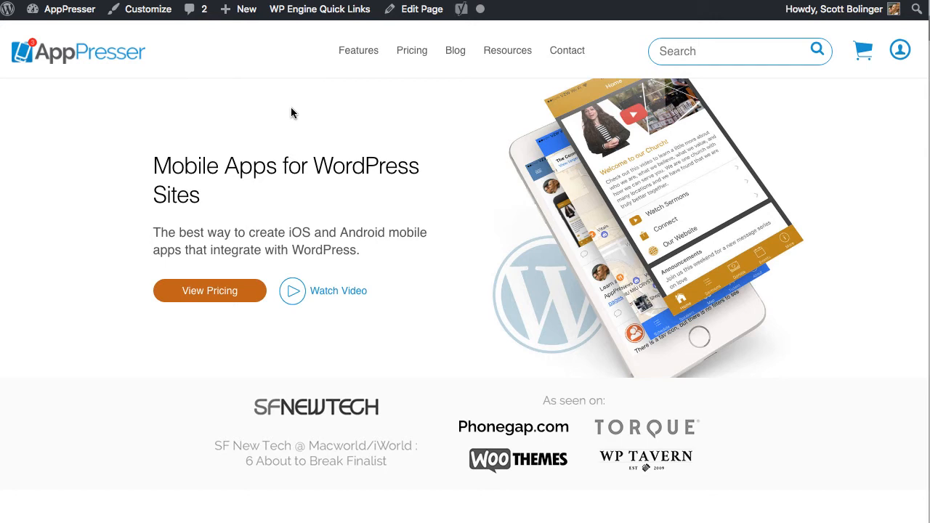
Close the apppresser.com page to return to the Build and Preview section
click(140, 9)
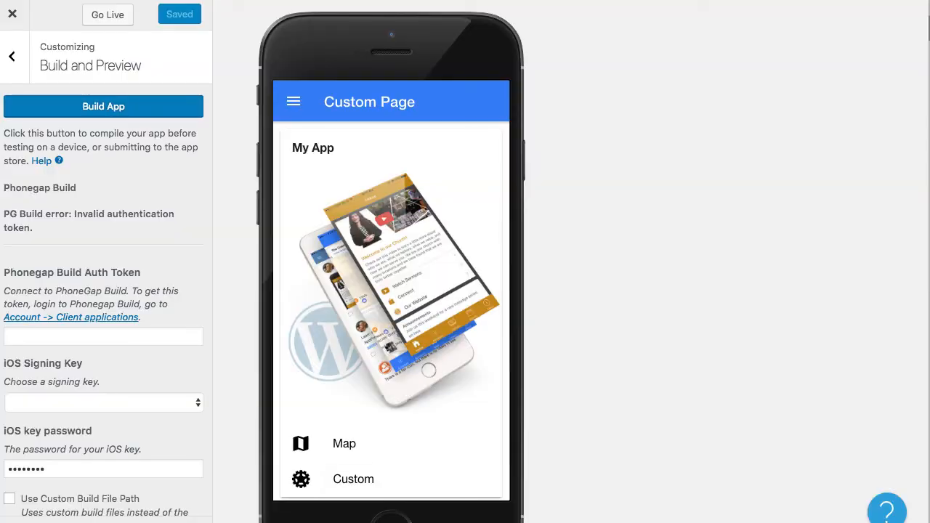
mouse_move(302, 443)
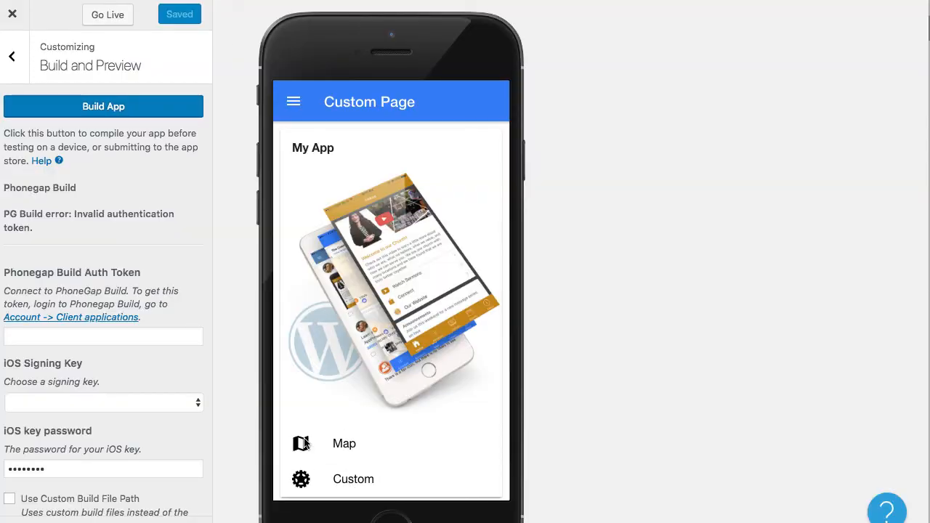
mouse_move(12, 57)
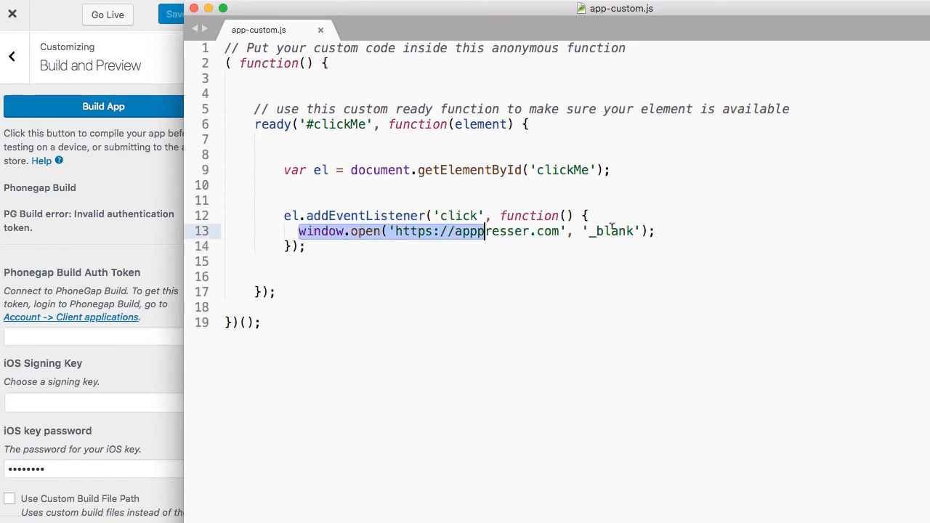
Replace the window.open line with window.plugins.socialsharing.share('My custom message');
click(179, 14)
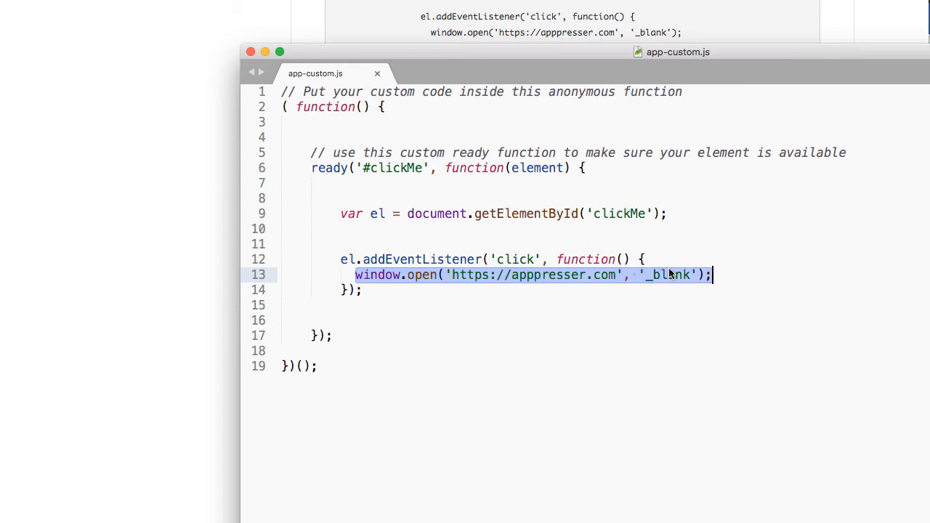
text(window.plugins.socialsharing.share('My custom message');)
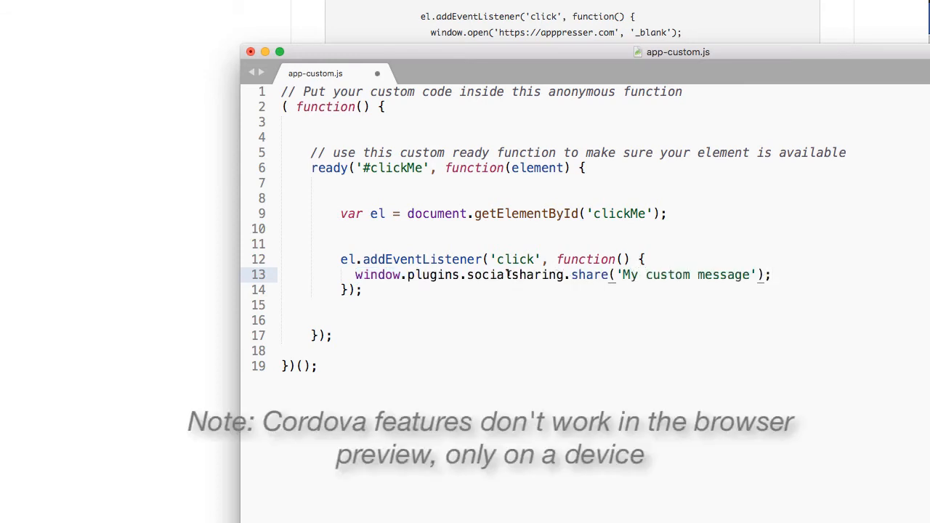
double_click(515, 274)
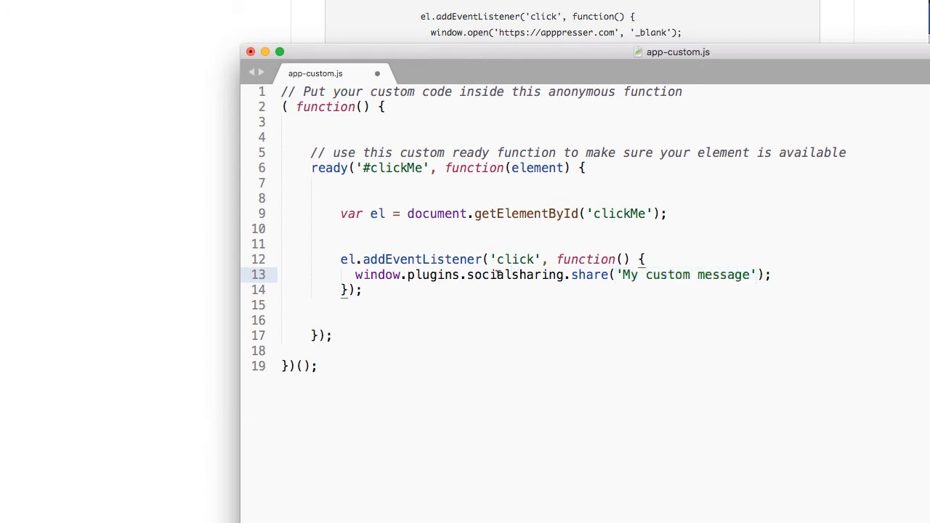
double_click(515, 275)
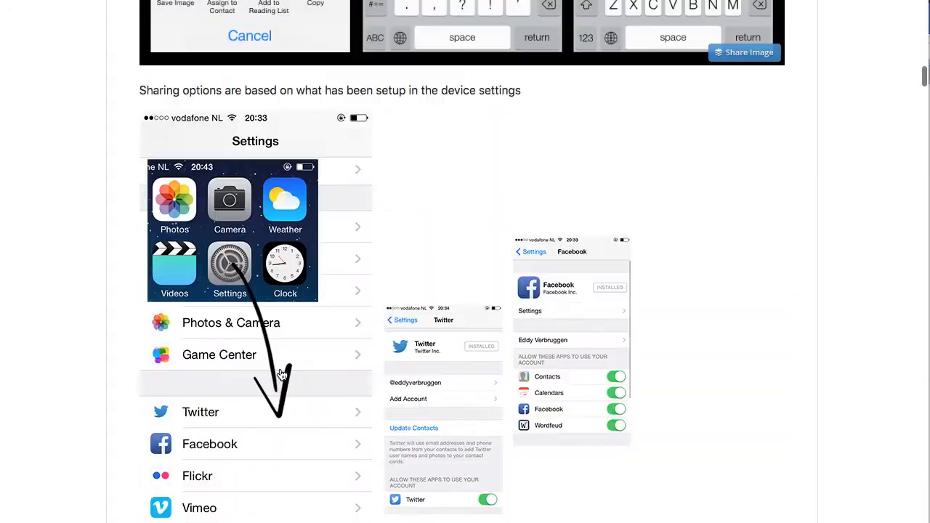
Scroll the README to the older share method examples with message and subject parameters
scroll(down, 3)
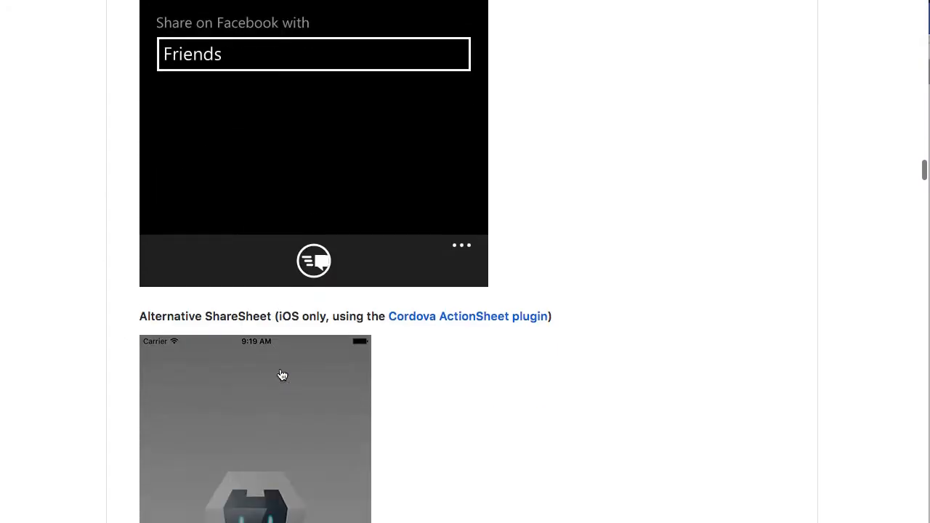
scroll(up, 3)
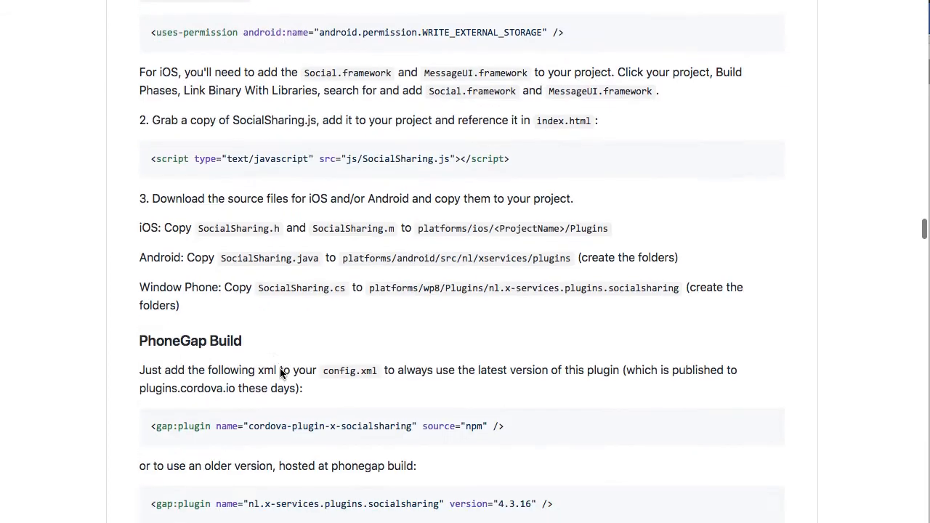
scroll(down, 3)
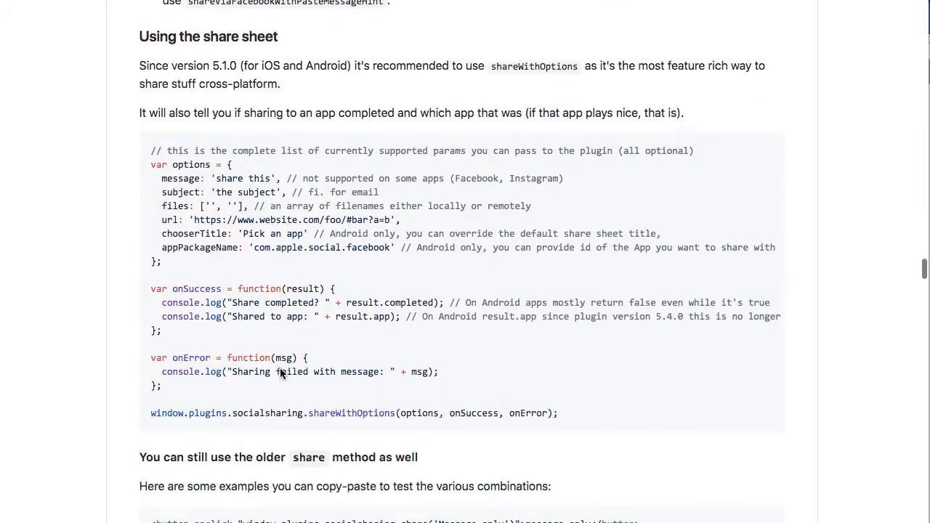
scroll(down, 3)
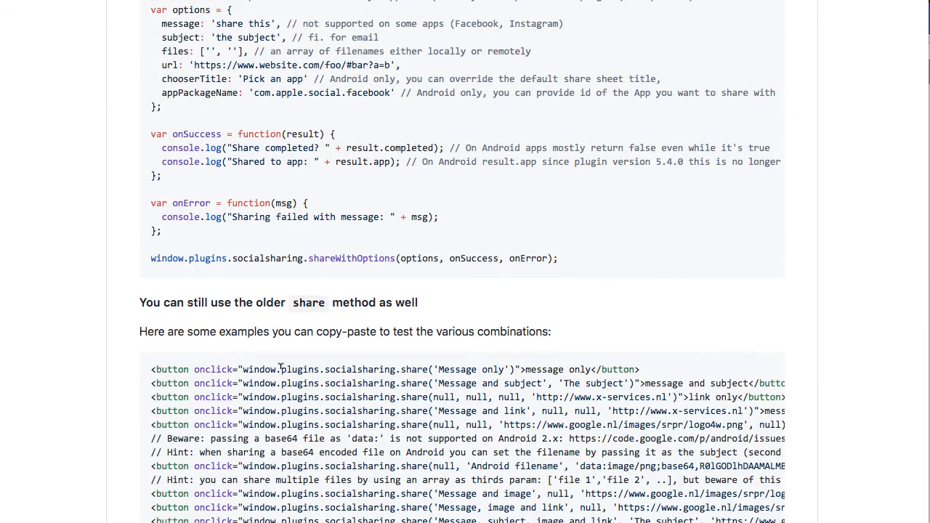
scroll(down, 3)
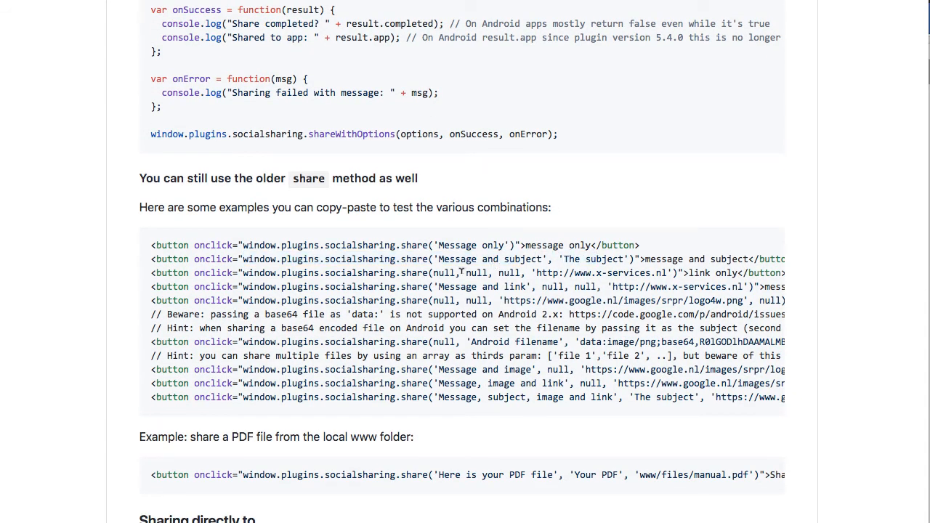
scroll(right, 3)
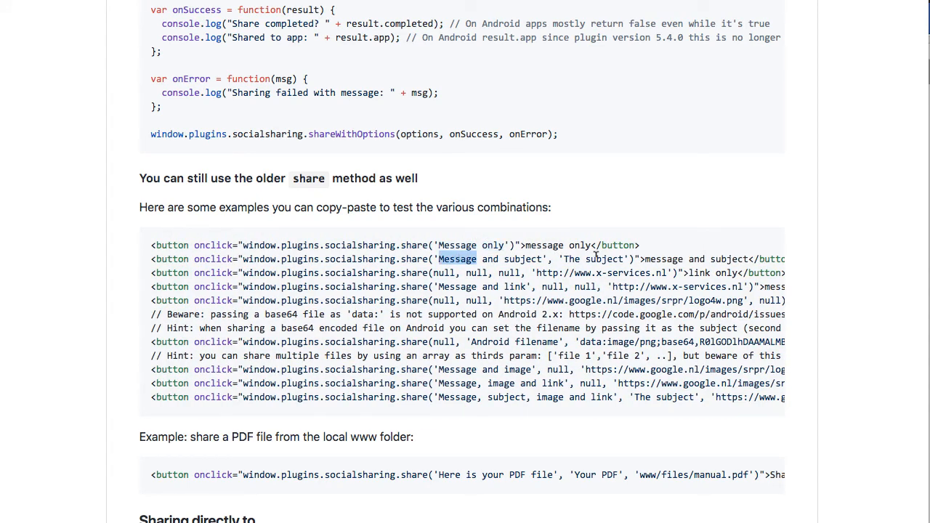
scroll(down, 3)
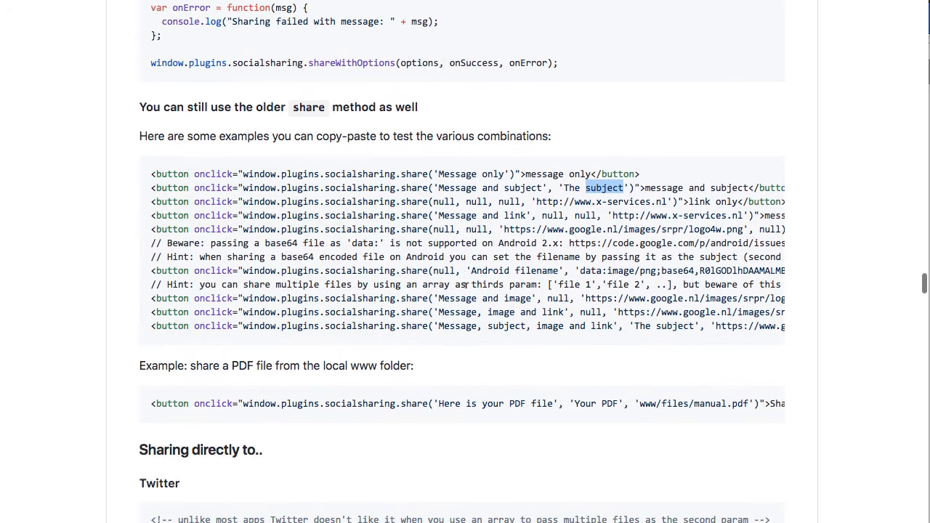
scroll(right, 3)
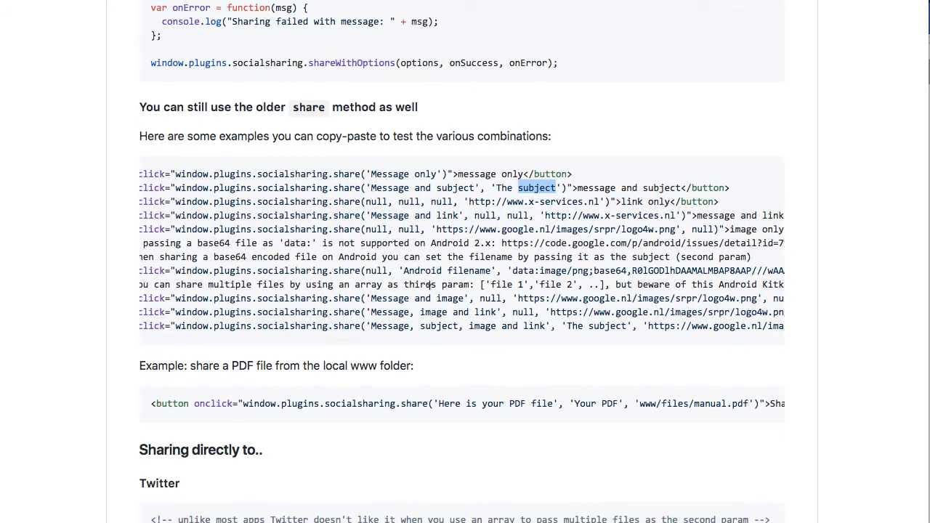
scroll(down, 3)
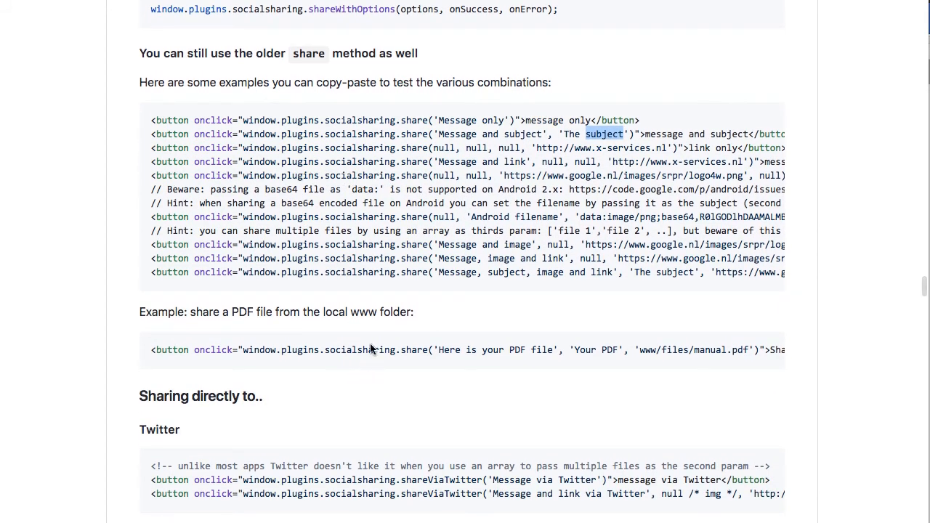
mouse_move(353, 255)
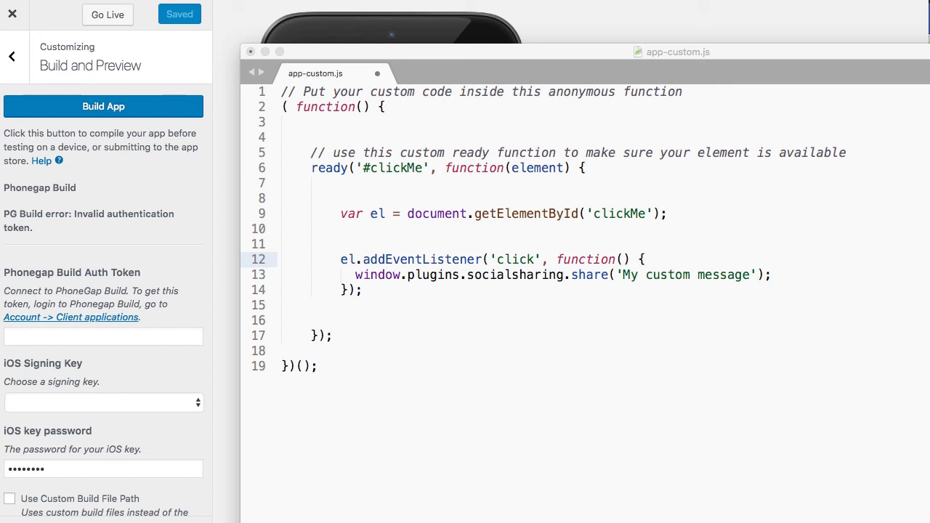
mouse_move(744, 201)
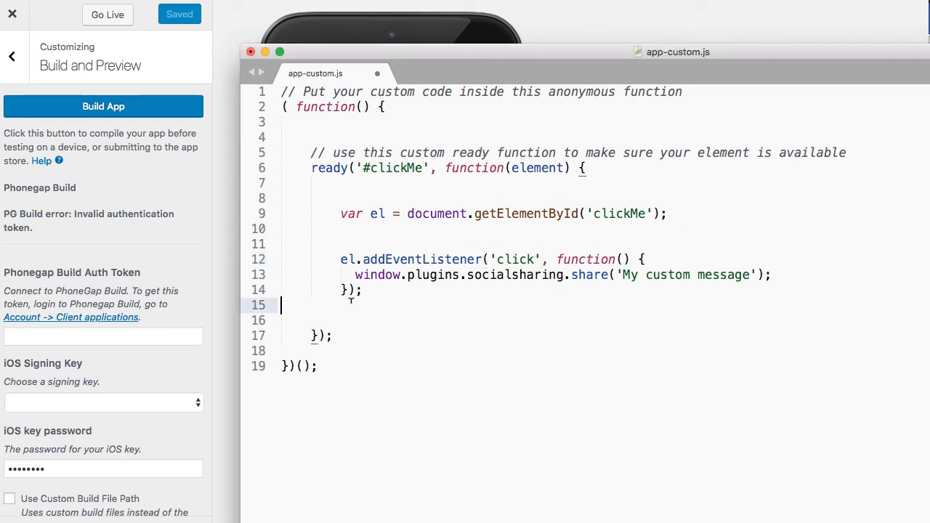
Delete the blank lines around the clickMe handler and select the addEventListener block
key(Backspace)
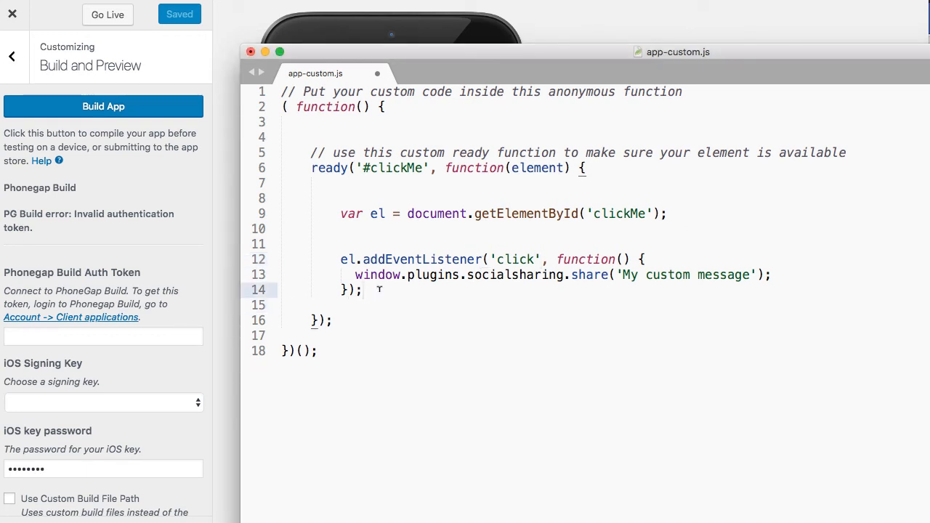
click(363, 218)
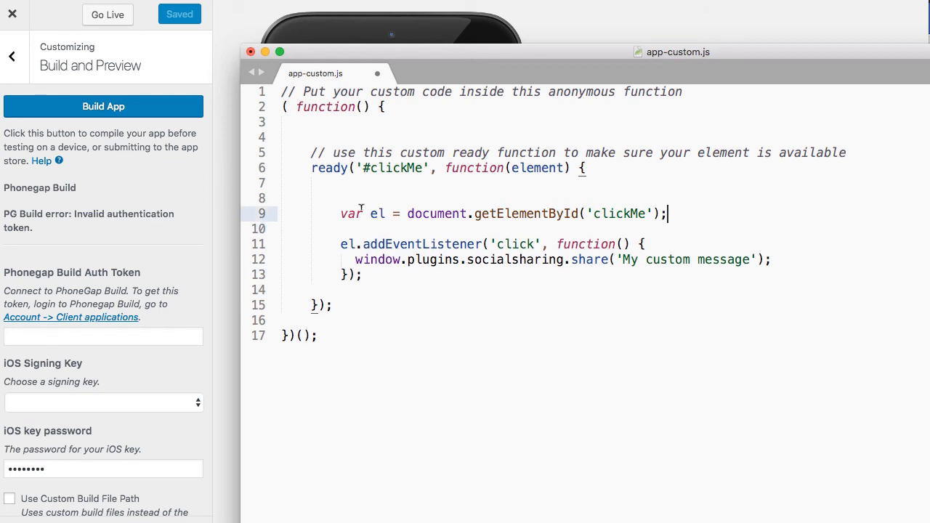
drag(340, 244, 364, 275)
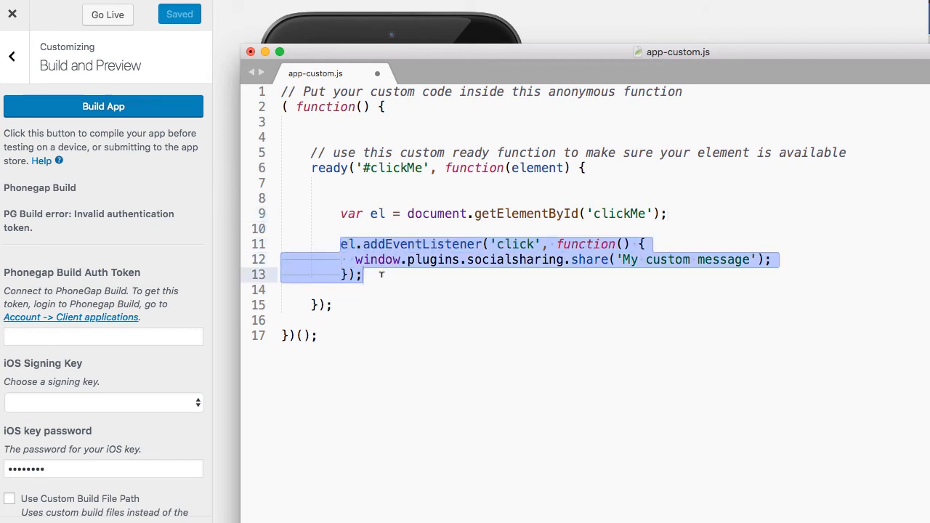
mouse_move(383, 282)
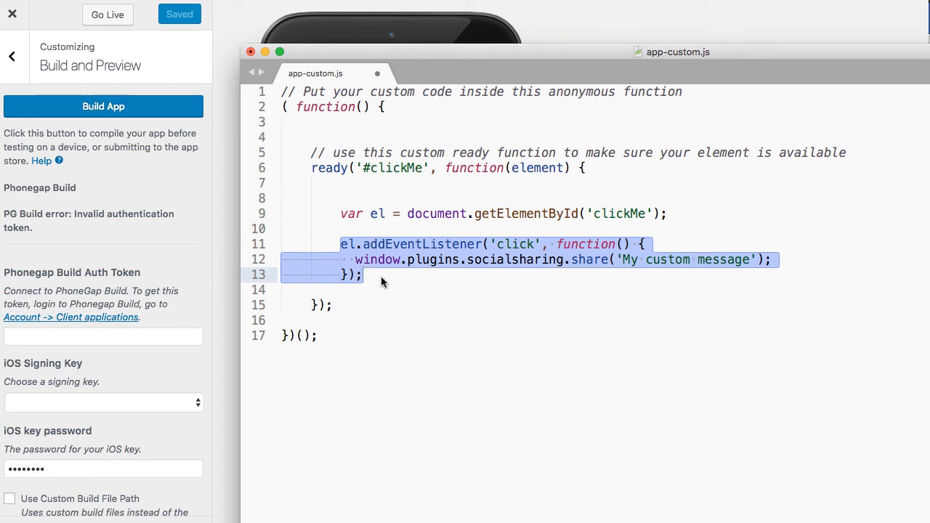
mouse_move(431, 276)
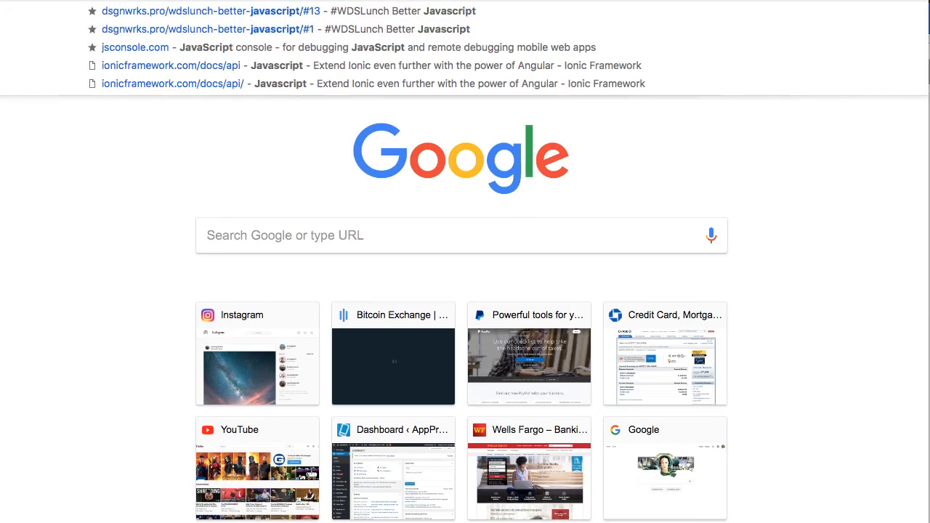
Search 'javascript xmlhttprequest' and open the W3Schools XMLHttpRequest Object page
text(javascript xmlhttprequest)
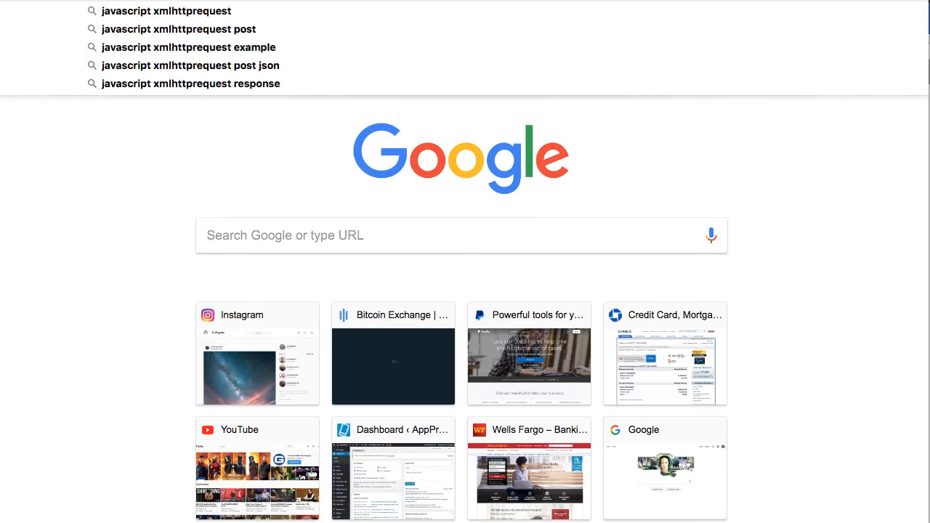
click(166, 11)
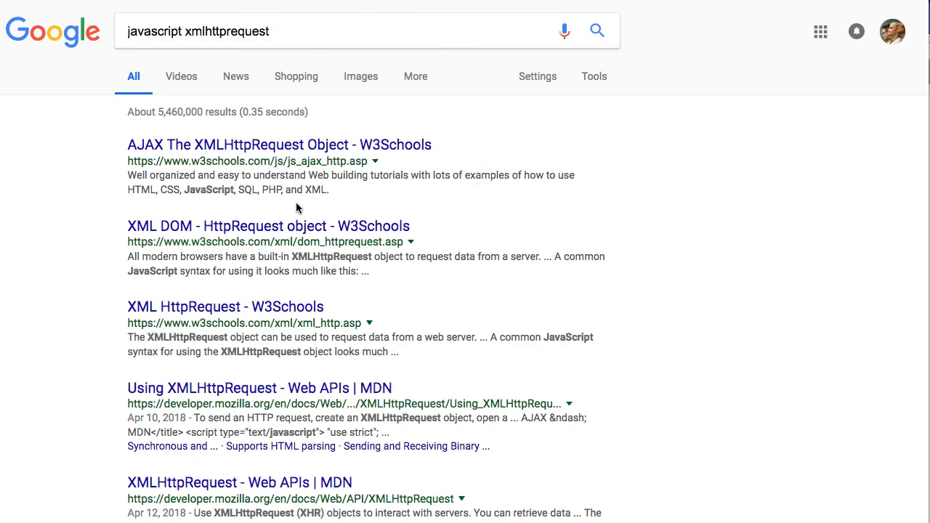
mouse_move(204, 145)
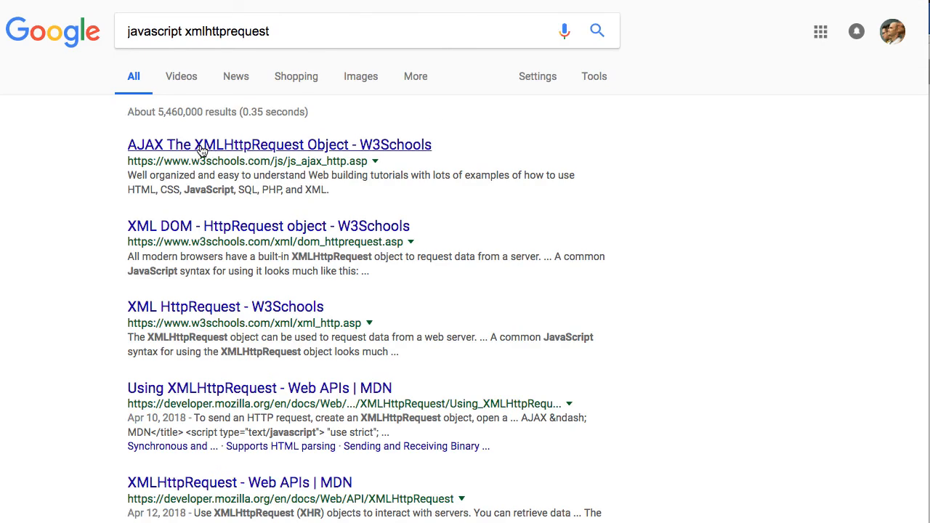
click(280, 144)
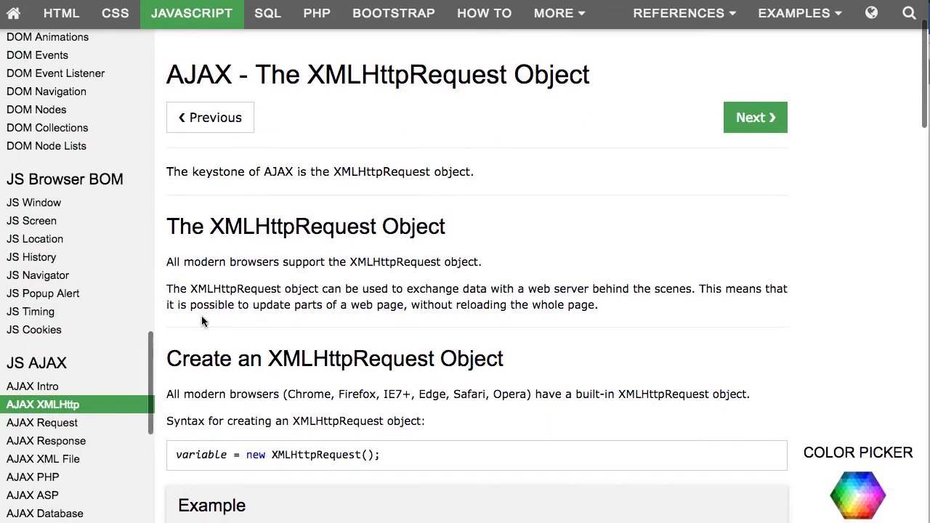
Scroll down the W3Schools page to the 'Sending an XMLHttpRequest' example
scroll(down, 3)
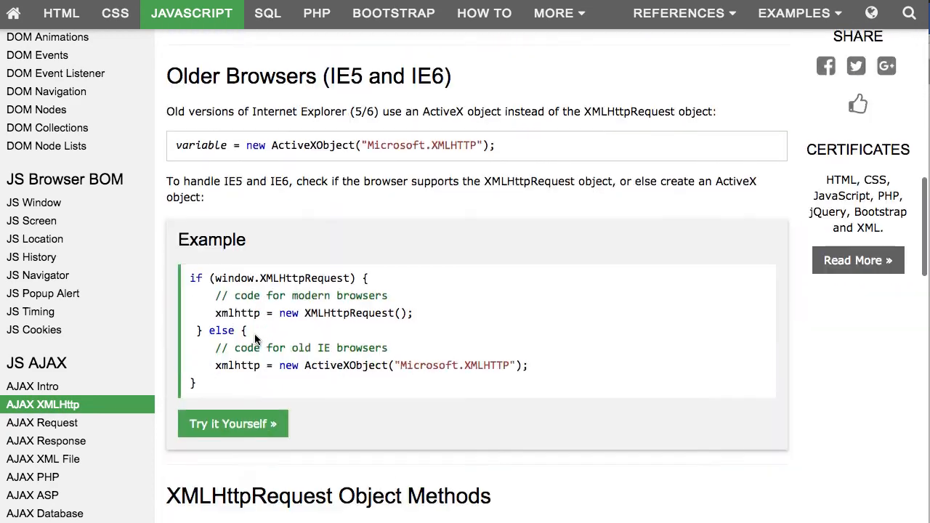
scroll(down, 3)
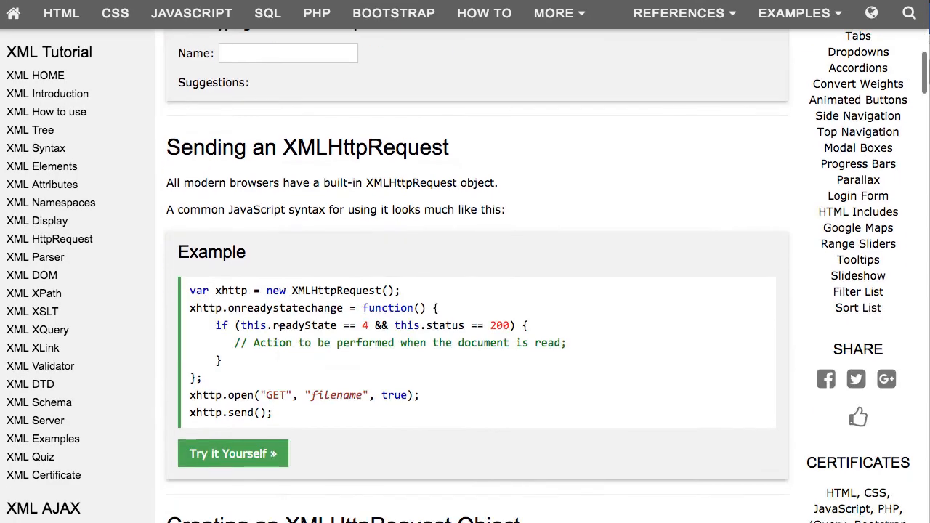
scroll(down, 3)
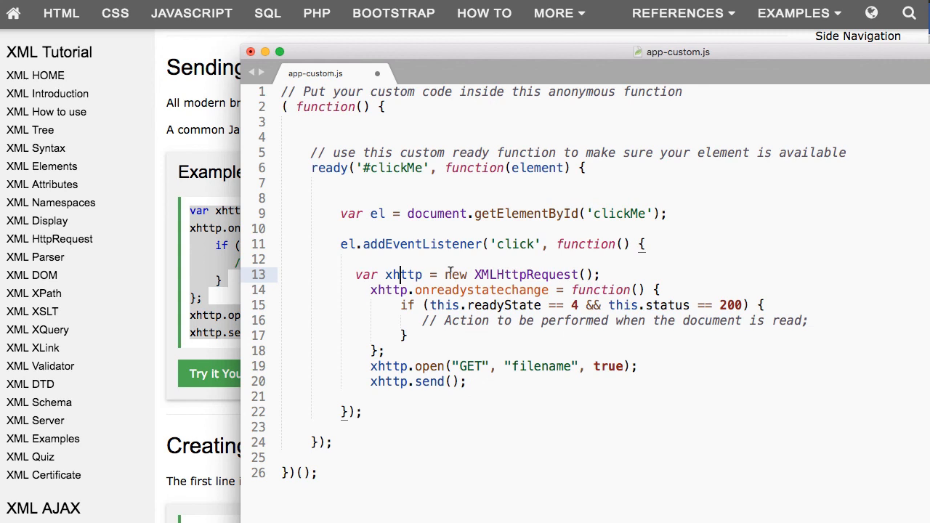
Select the pasted XMLHttpRequest lines inside the click handler, then deselect them
drag(369, 289, 467, 382)
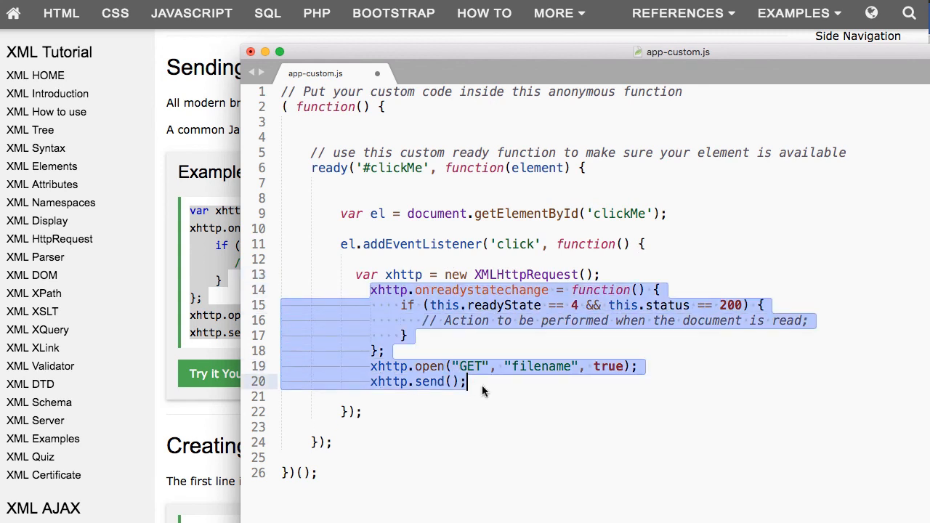
click(483, 382)
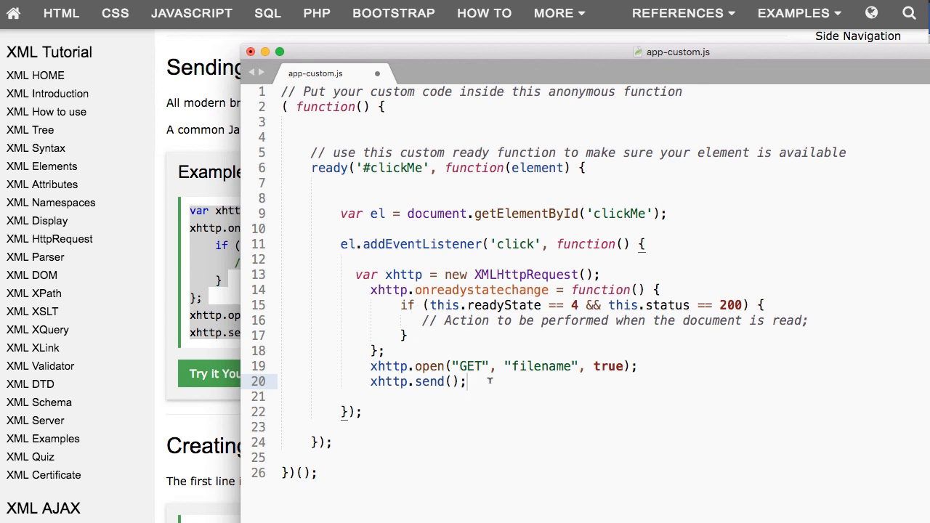
mouse_move(702, 280)
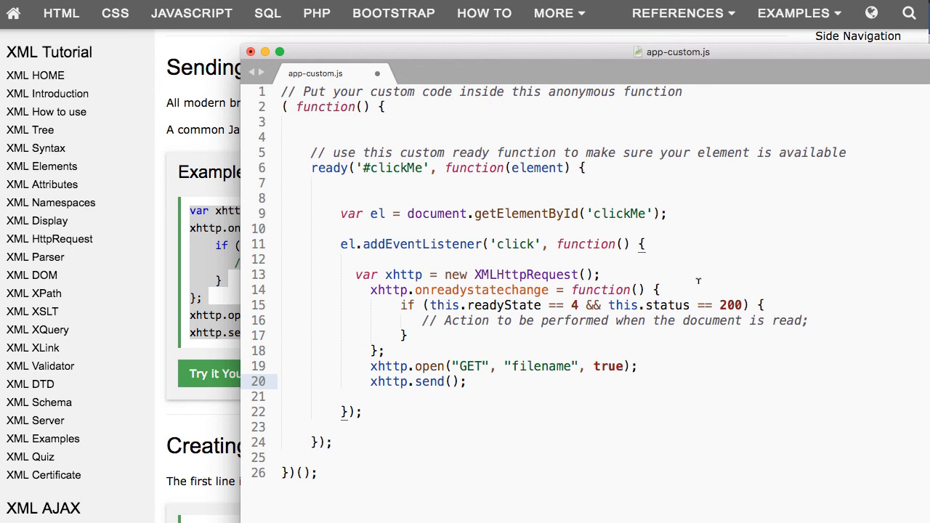
mouse_move(764, 239)
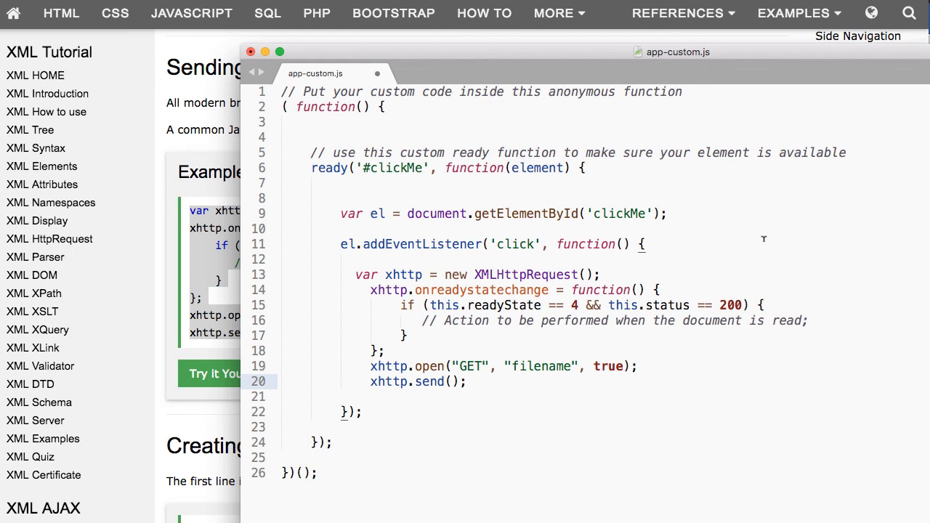
mouse_move(764, 238)
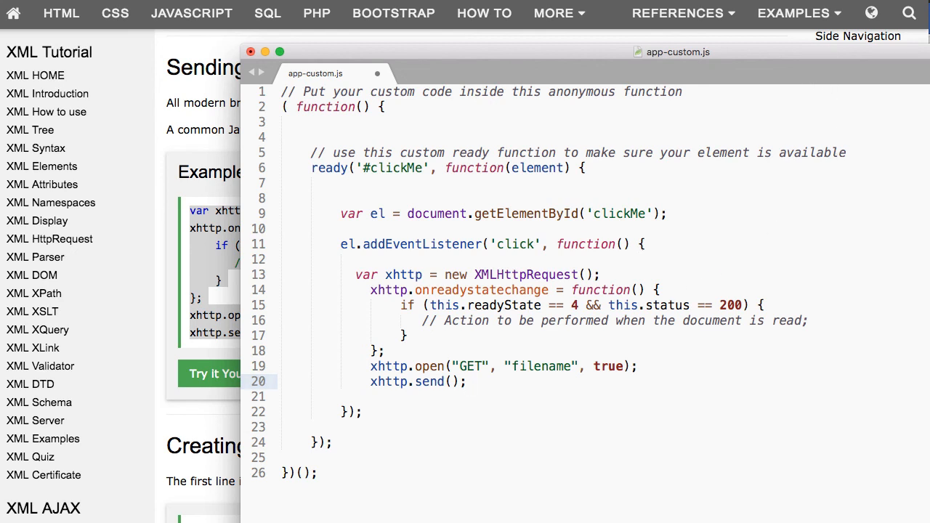